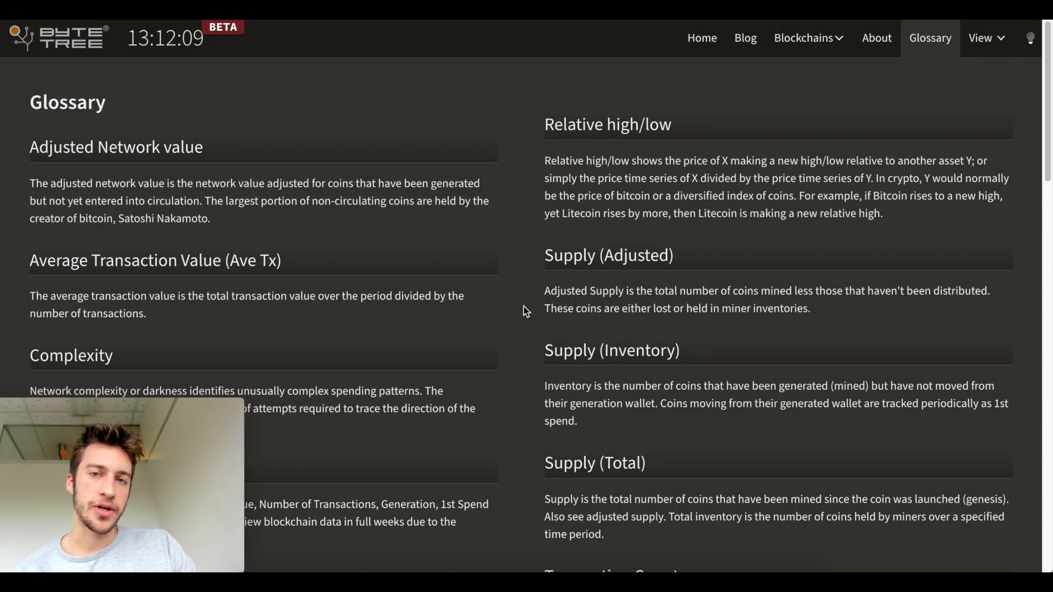
mouse_move(329, 129)
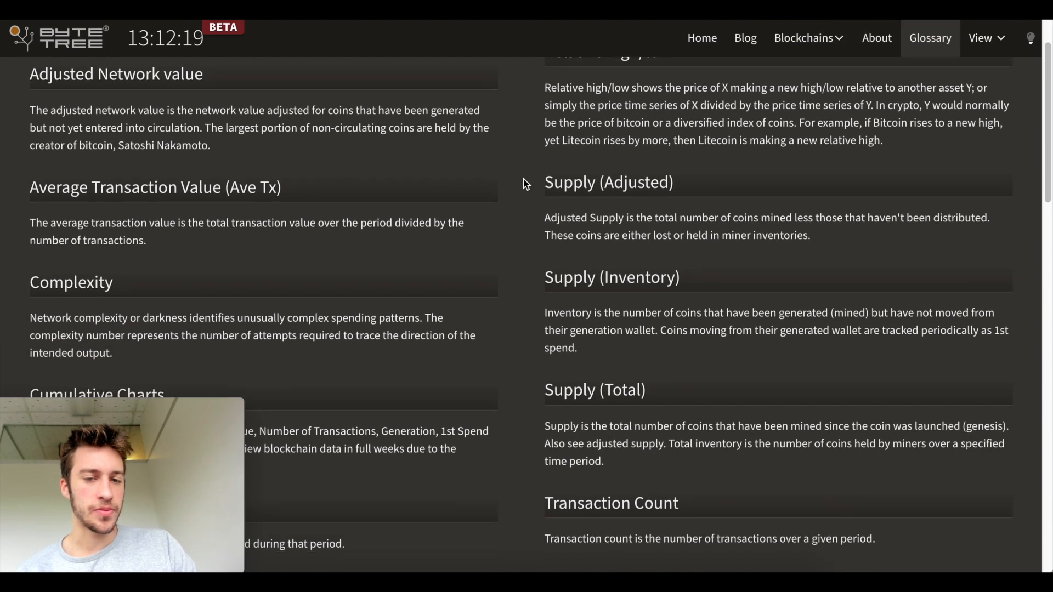
Step: Scroll the glossary, then go back Home to the blockchain market table
scroll("down", 3)
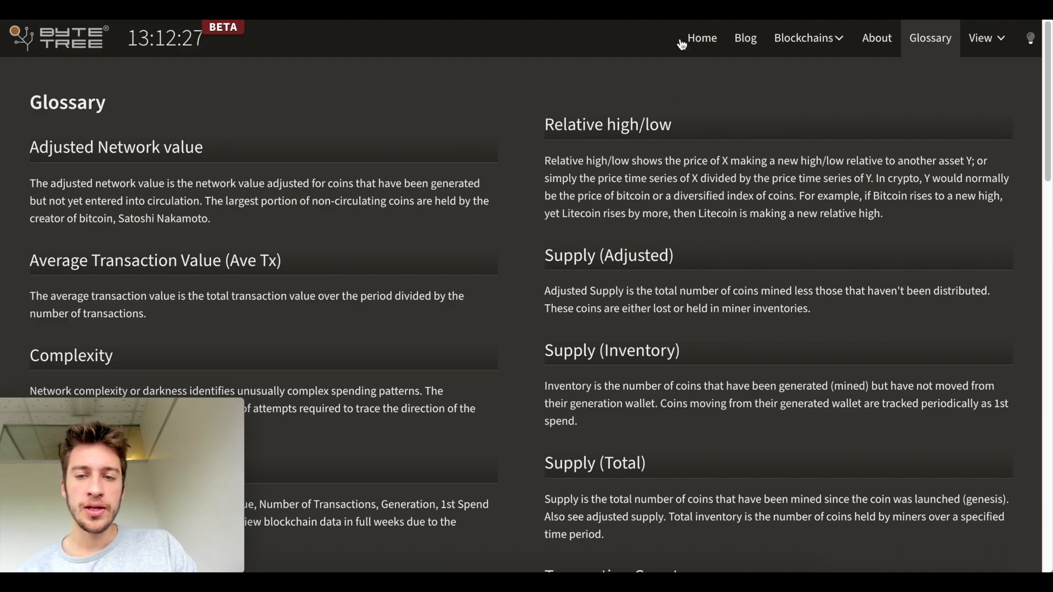
left_click(701, 38)
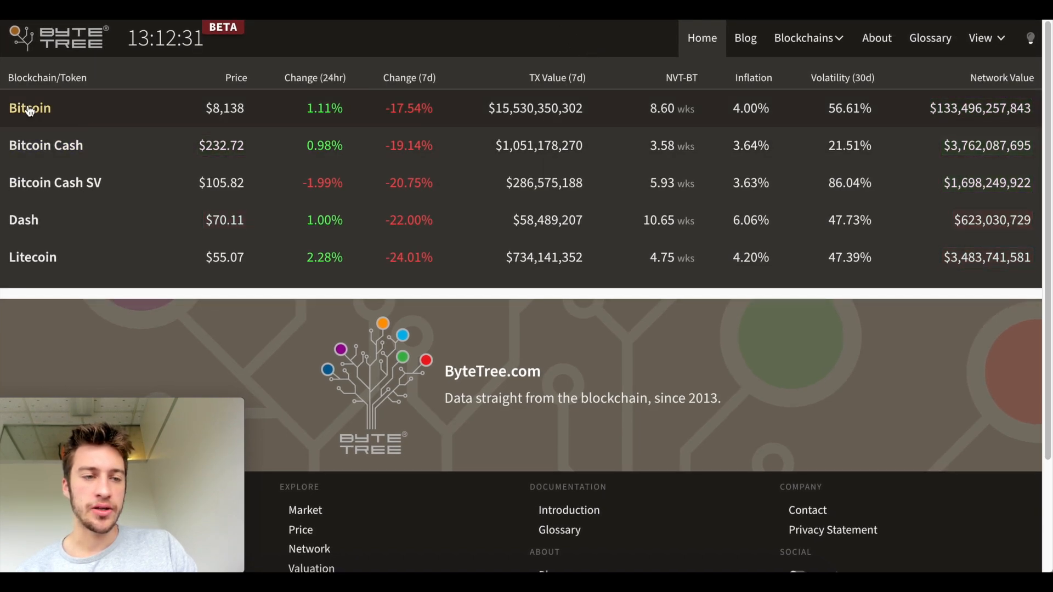
mouse_move(547, 163)
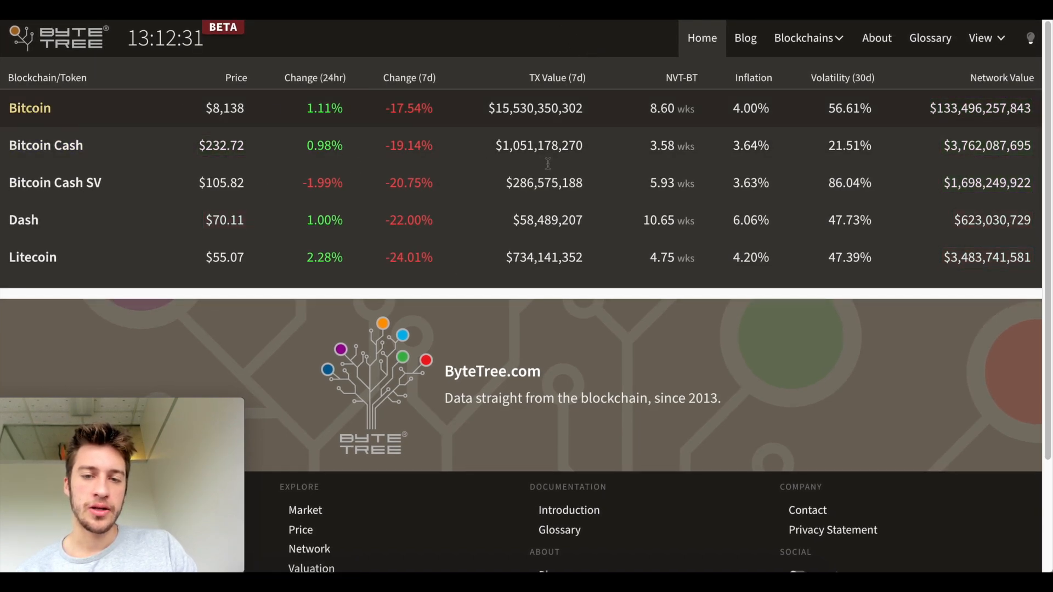
Step: Open Bitcoin from the home table, scroll the gauges and highlight the First Spend title
left_click(29, 108)
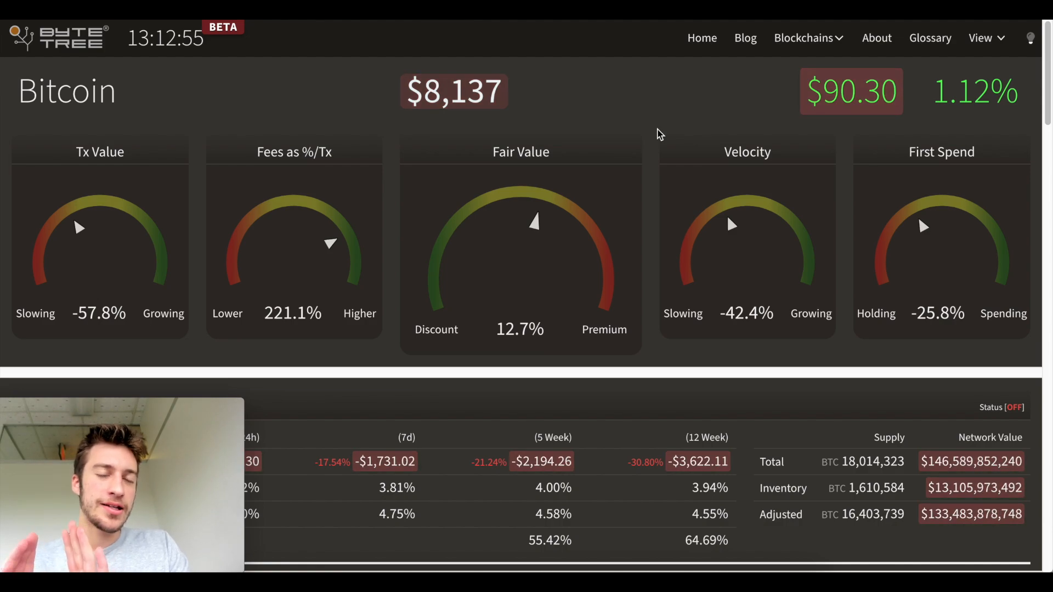
scroll("down", 3)
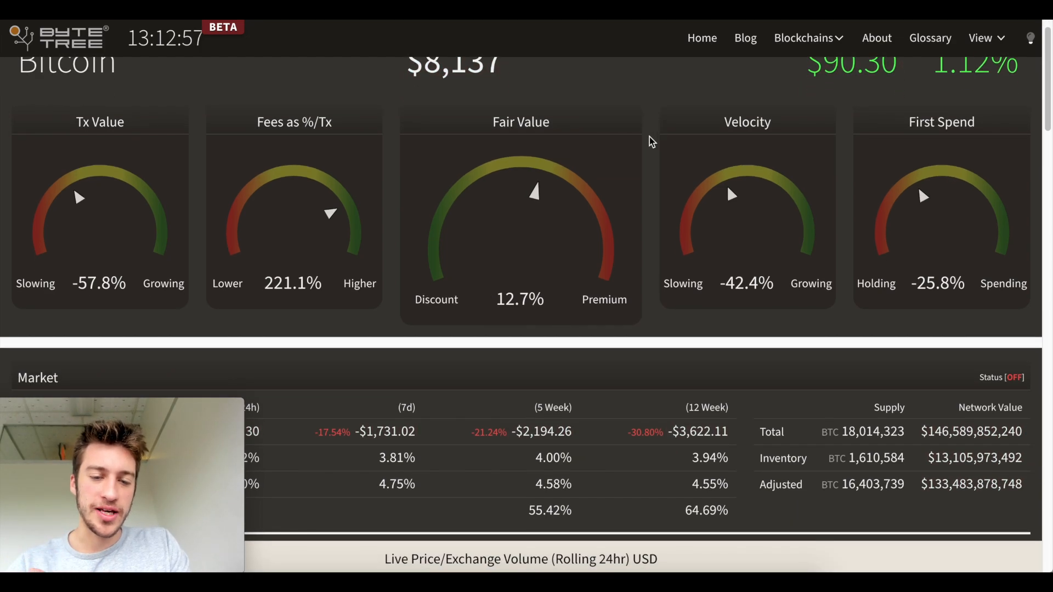
scroll("down", 3)
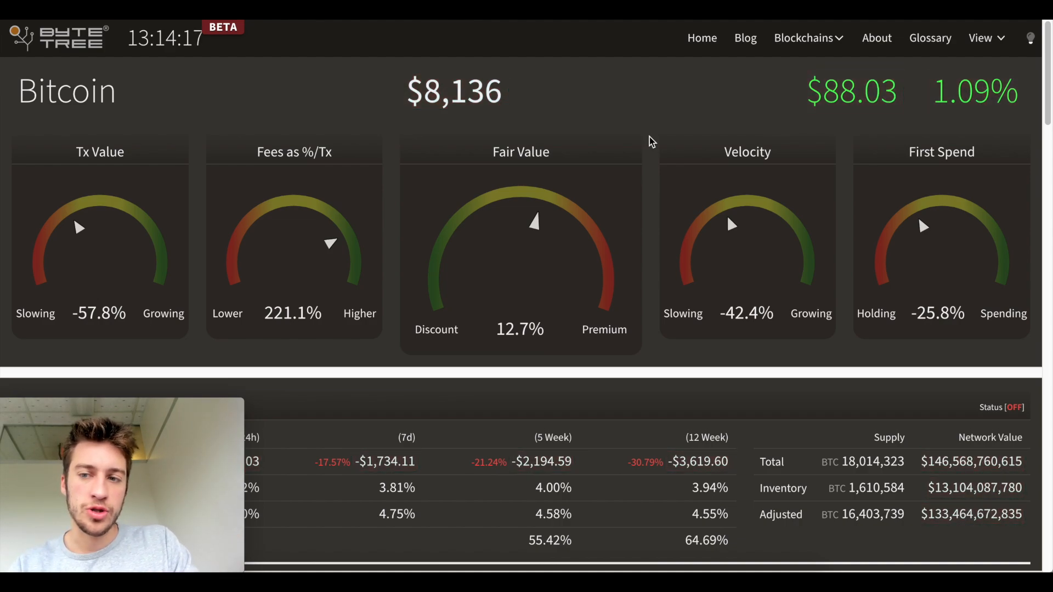
scroll("down", 3)
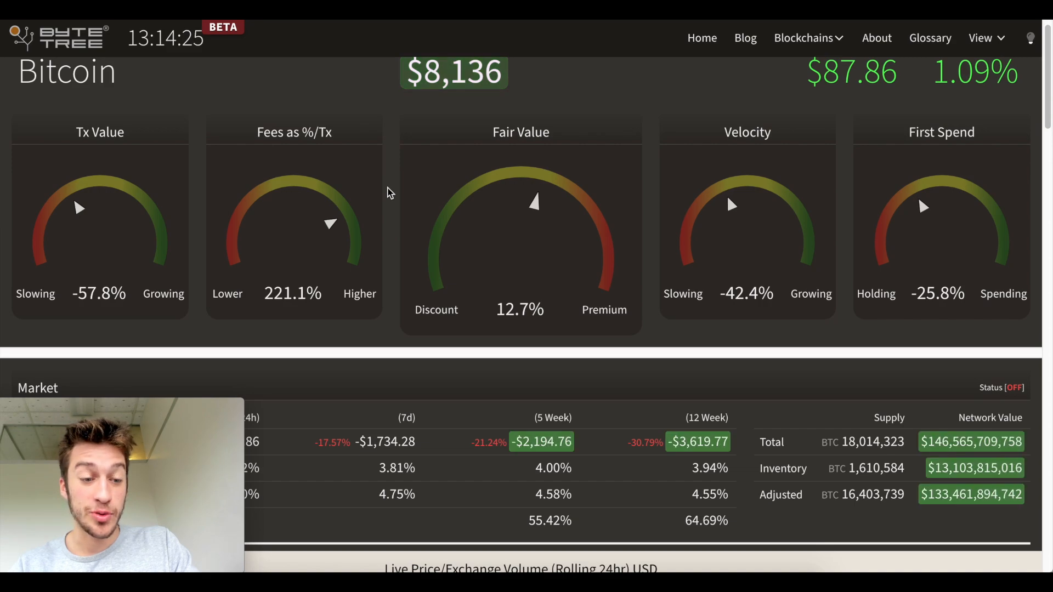
double_click(99, 132)
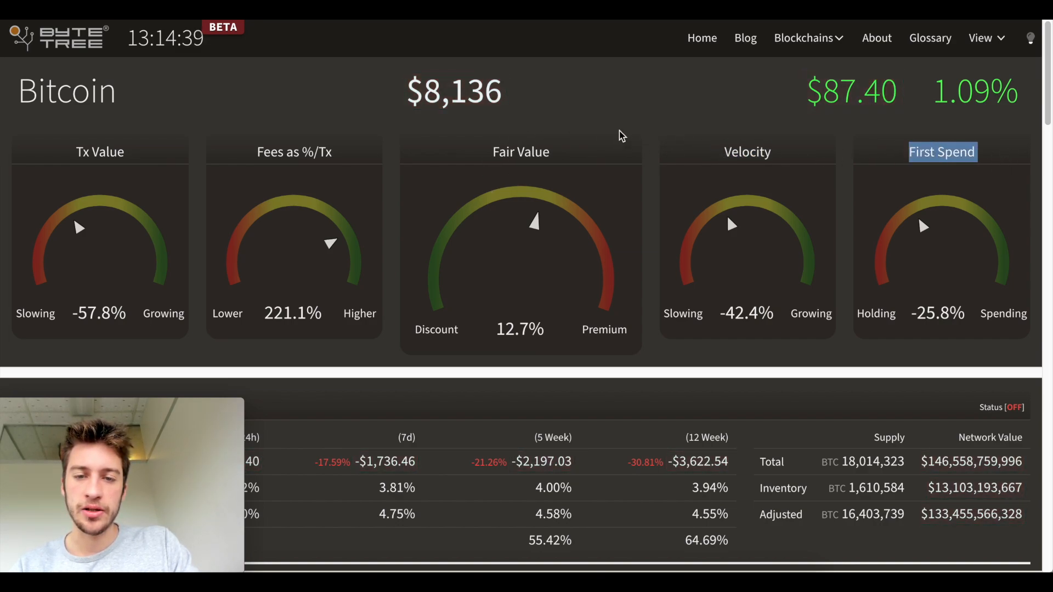
Step: Scroll down Bitcoin's page to the Live Price chart and its legend
scroll("down", 3)
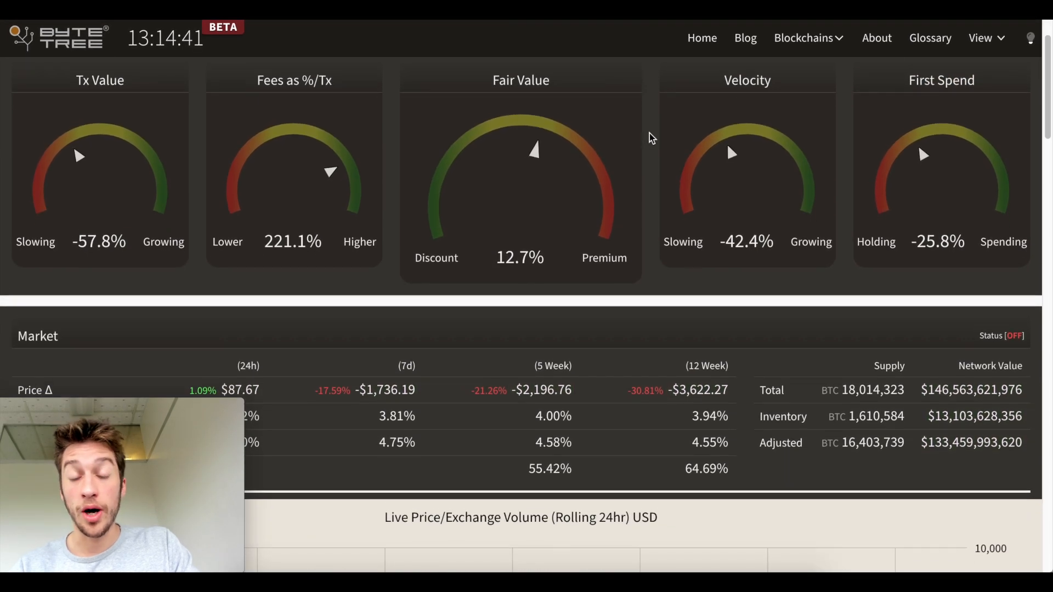
scroll("down", 3)
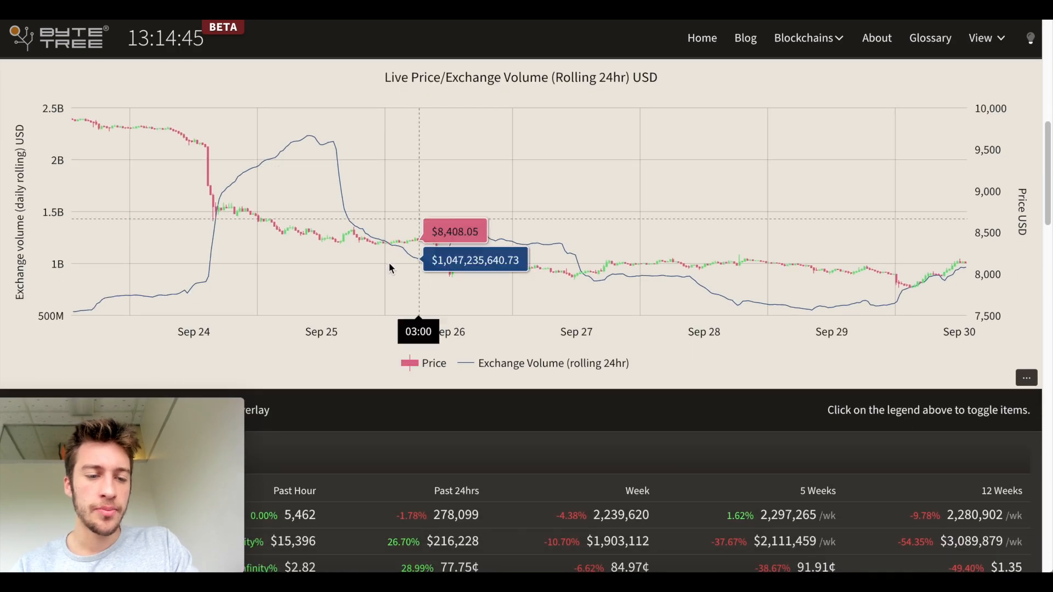
scroll("down", 3)
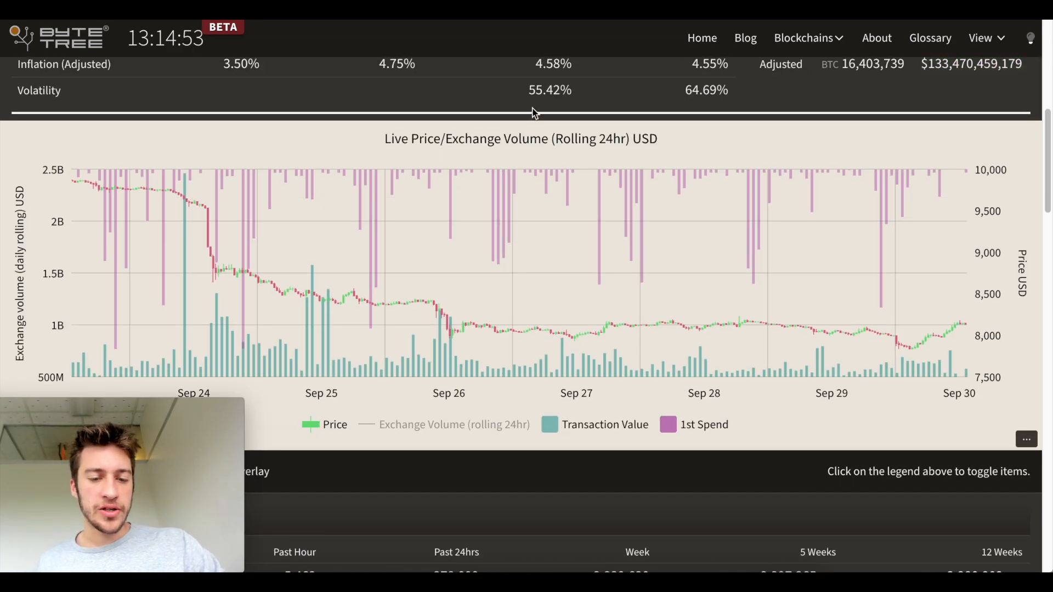
scroll("down", 3)
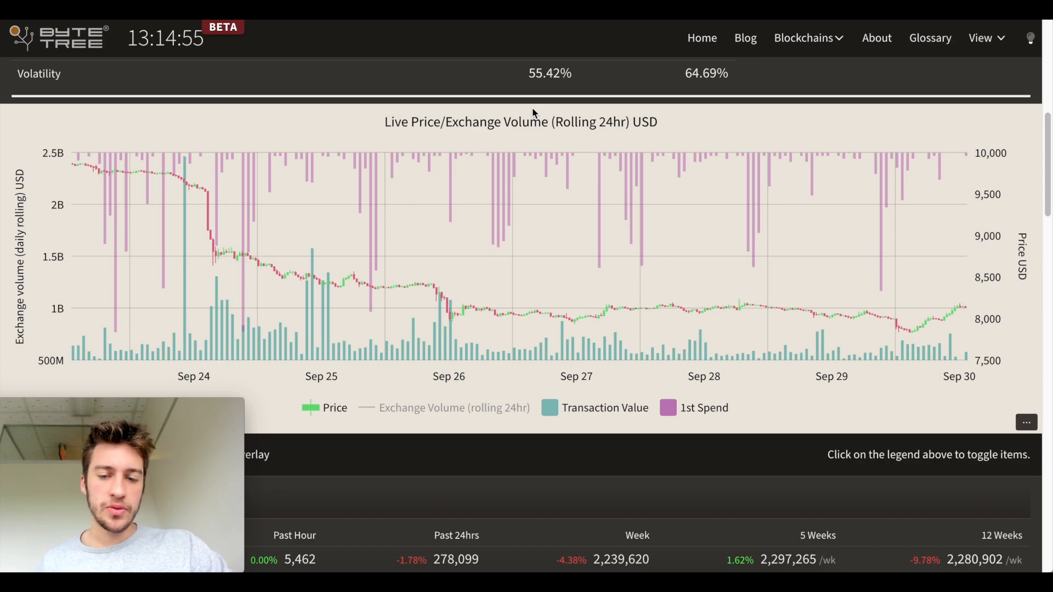
mouse_move(547, 497)
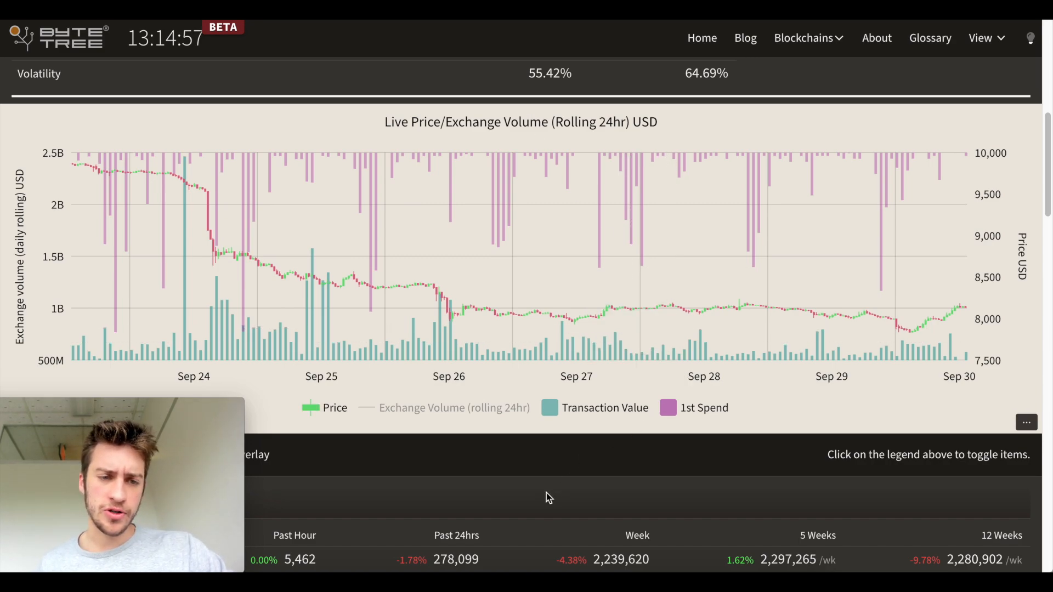
mouse_move(211, 191)
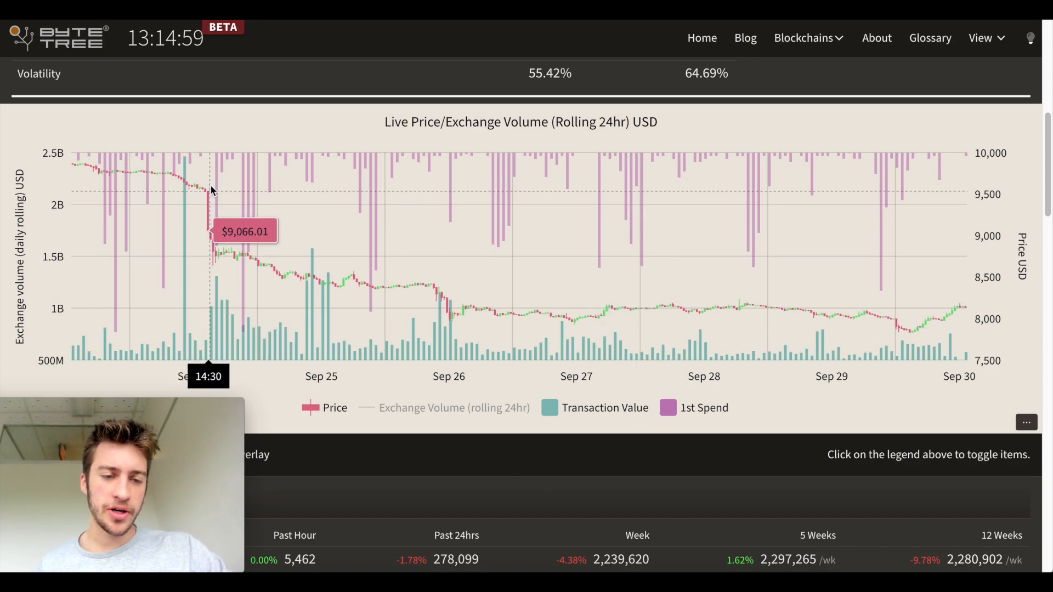
mouse_move(507, 490)
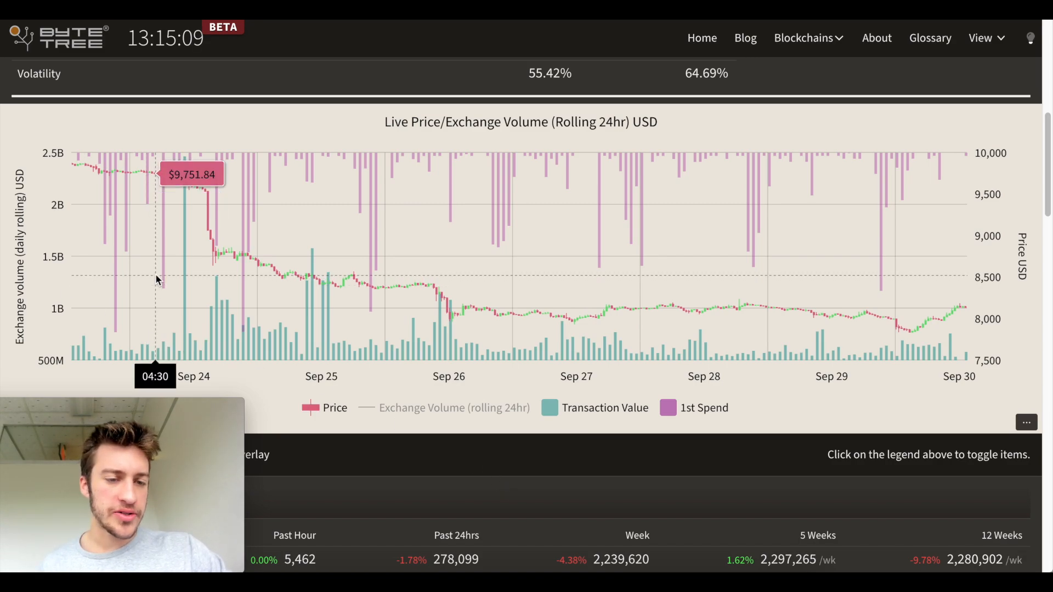
mouse_move(186, 264)
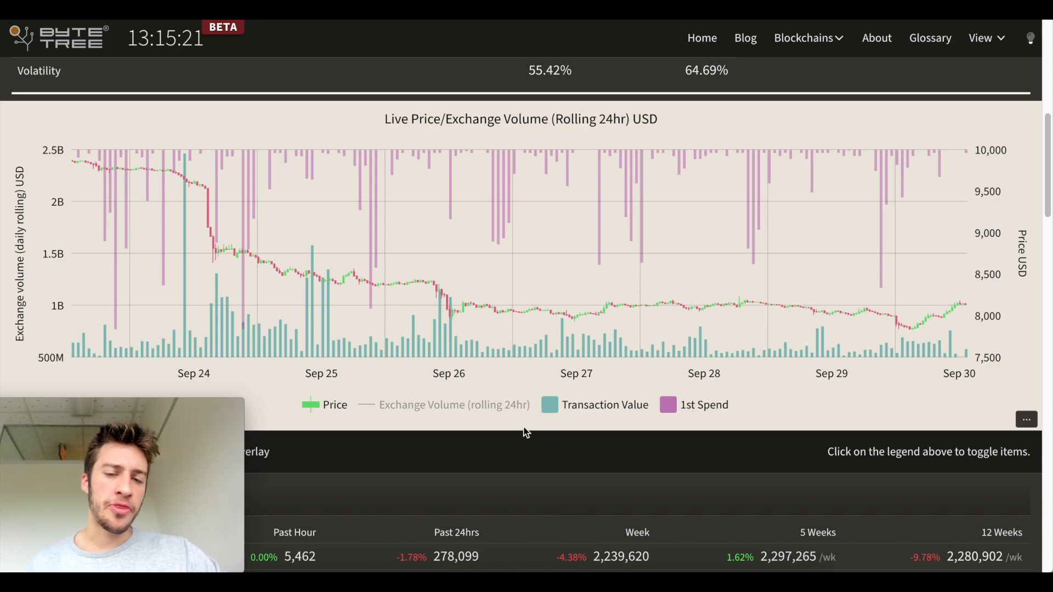
mouse_move(544, 444)
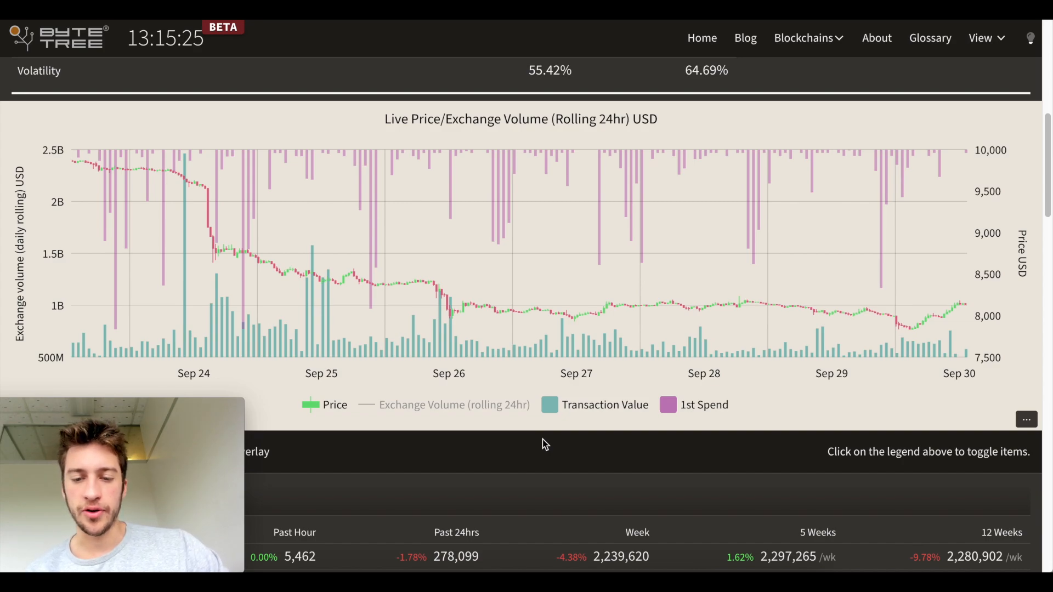
scroll("down", 3)
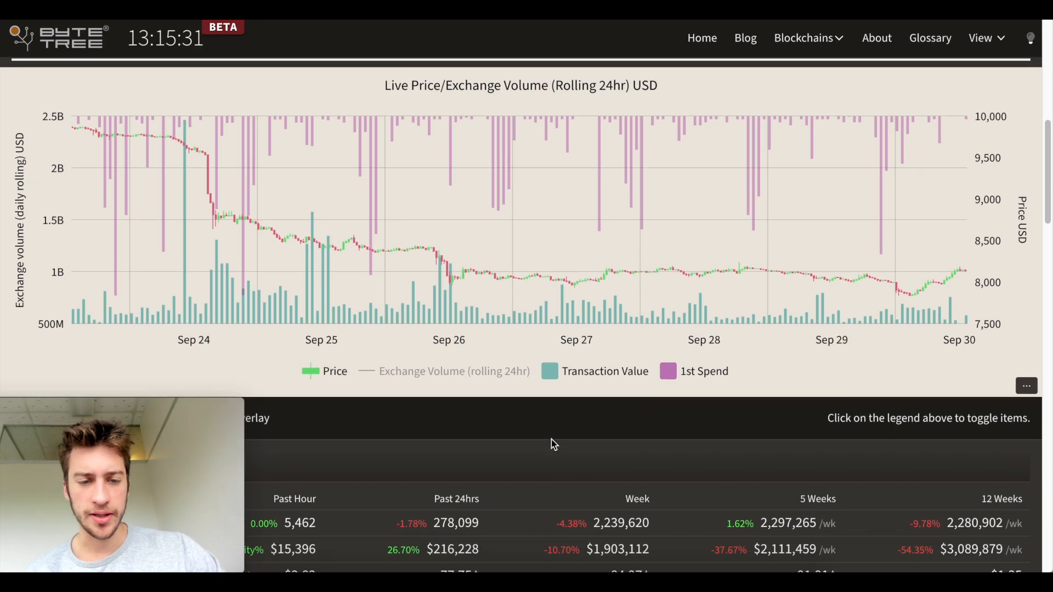
scroll("down", 3)
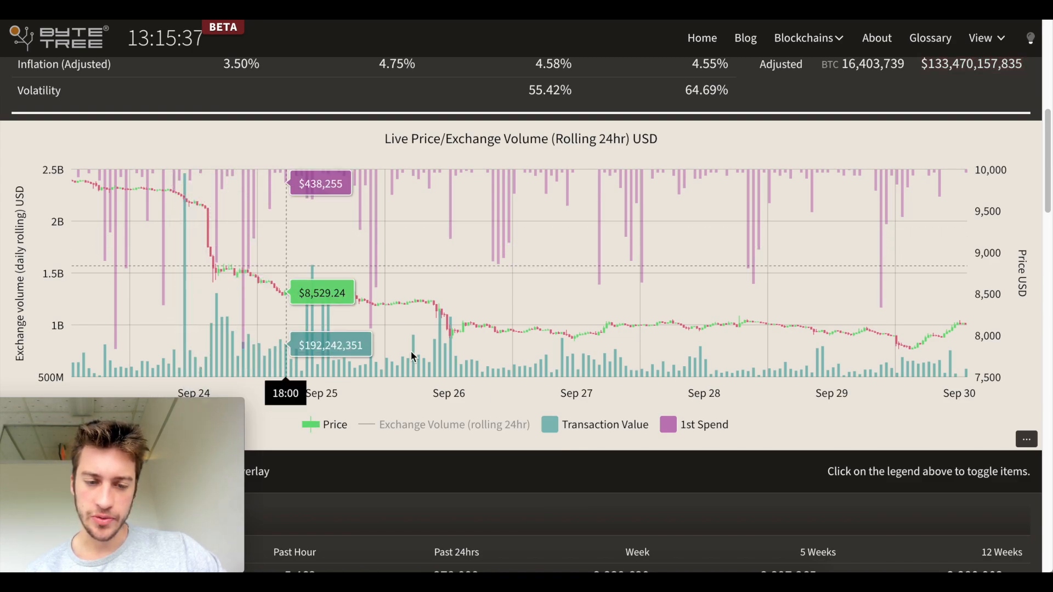
mouse_move(188, 208)
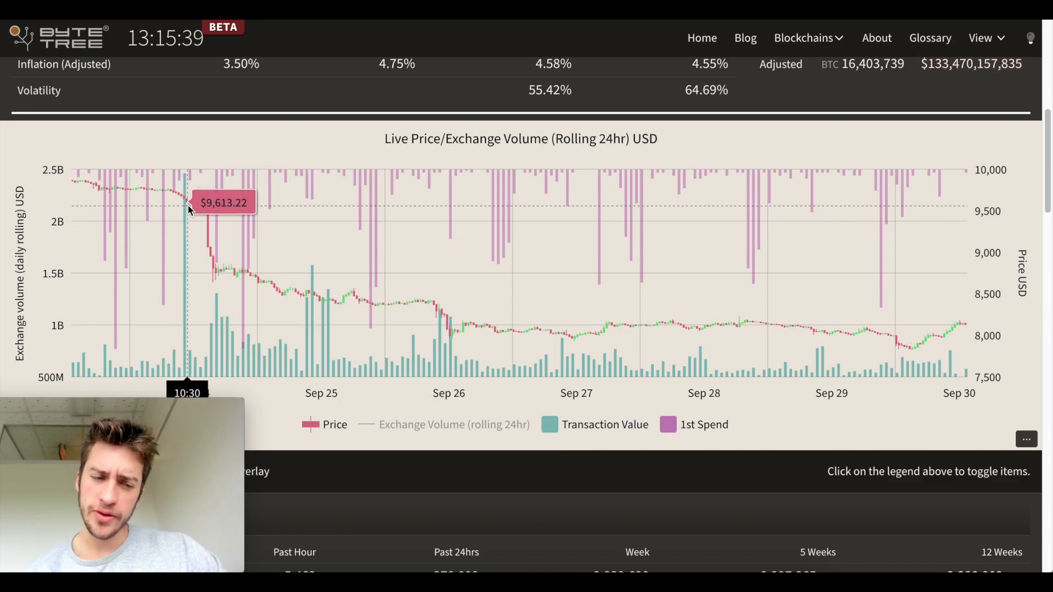
mouse_move(193, 230)
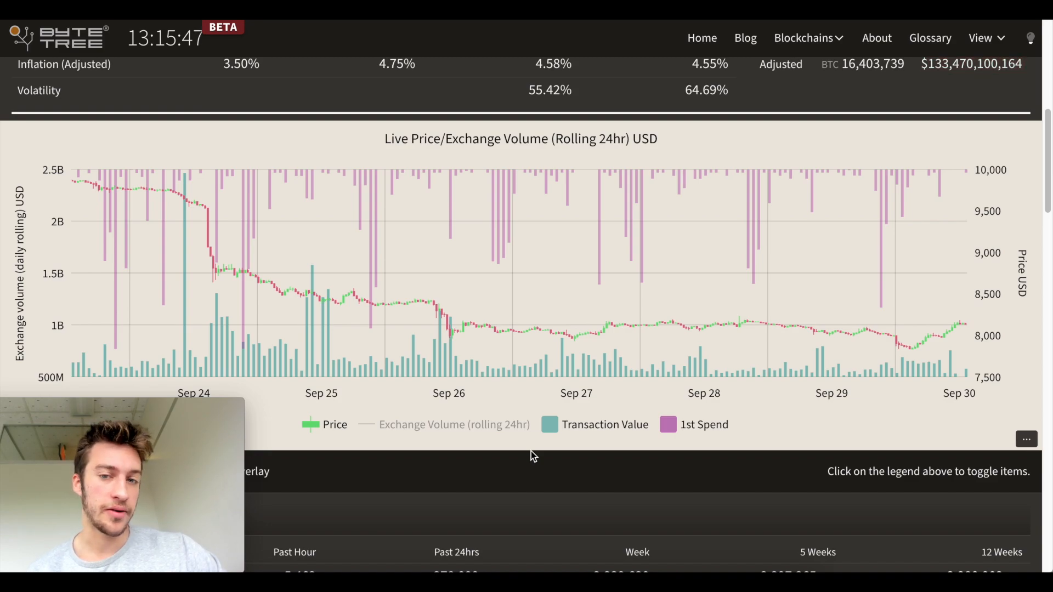
scroll("down", 3)
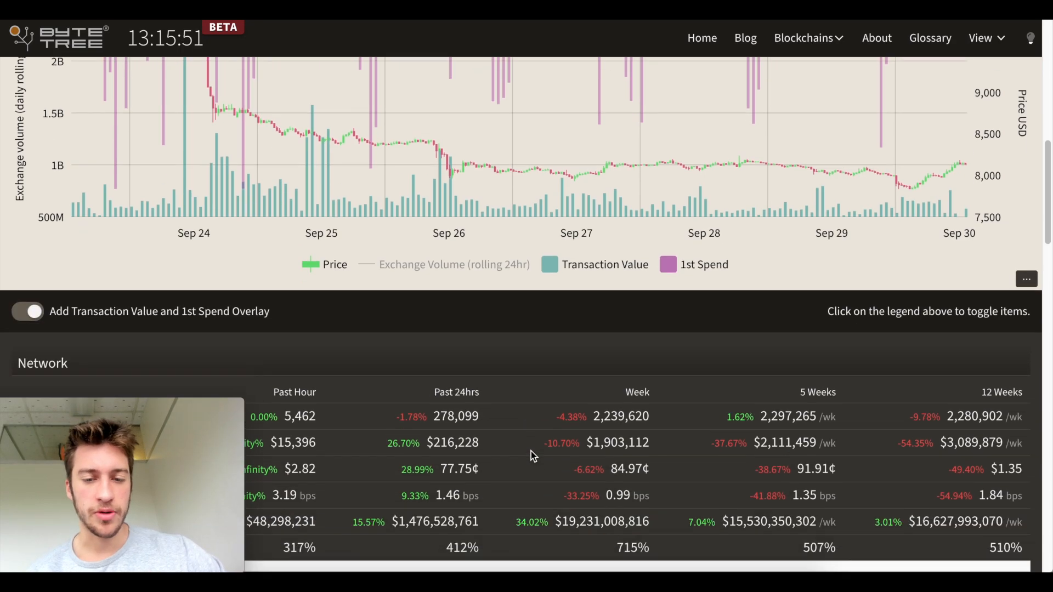
scroll("down", 3)
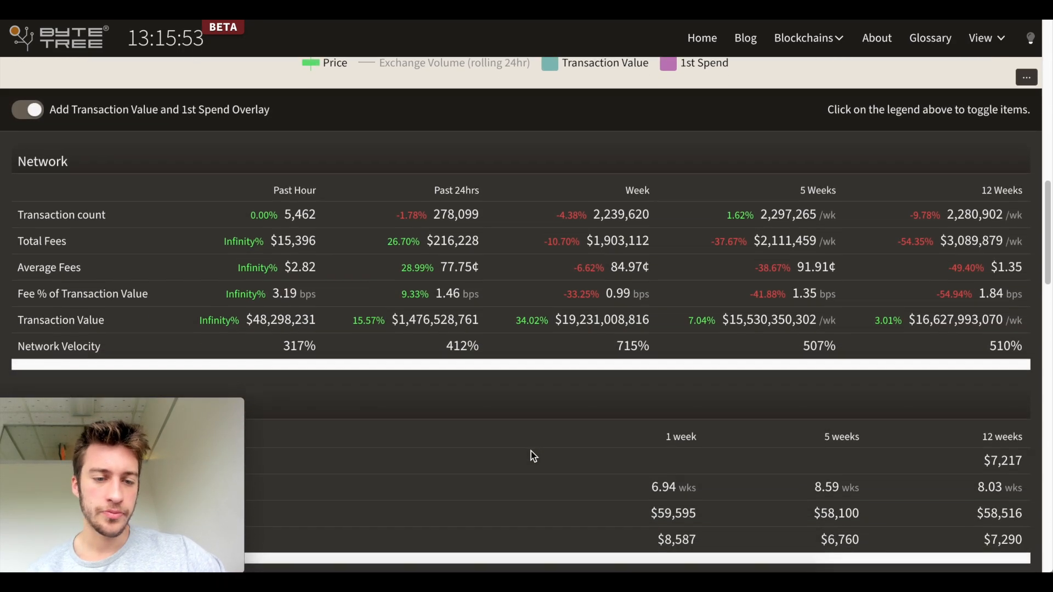
scroll("down", 3)
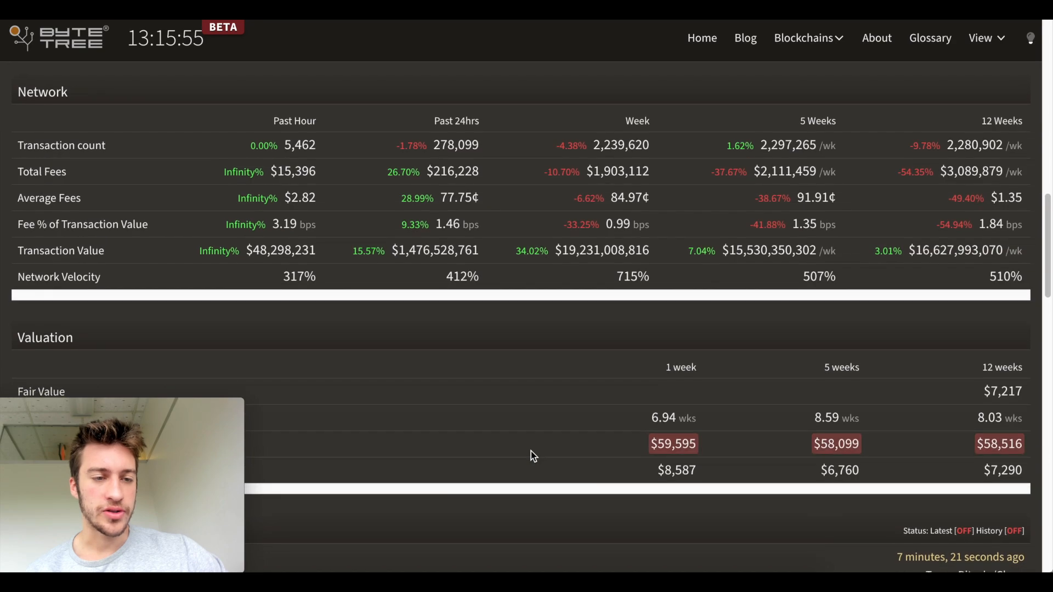
scroll("down", 3)
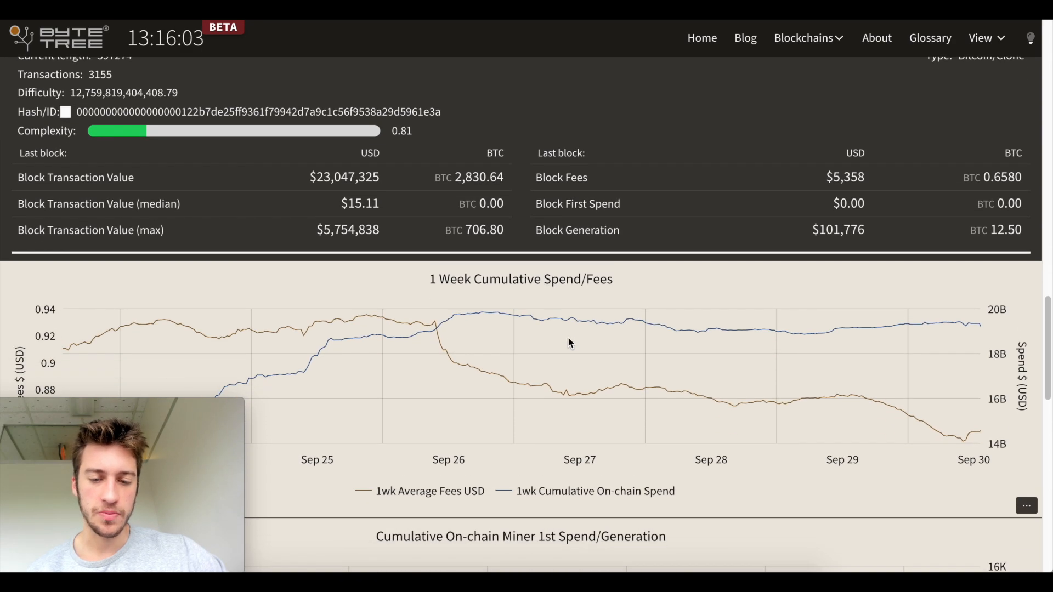
scroll("down", 3)
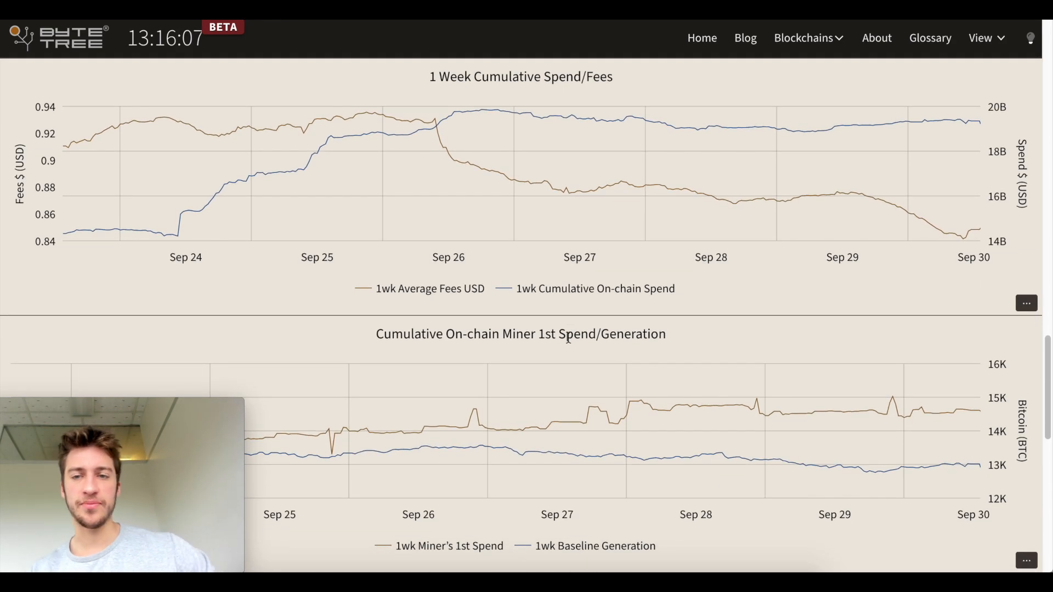
scroll("down", 3)
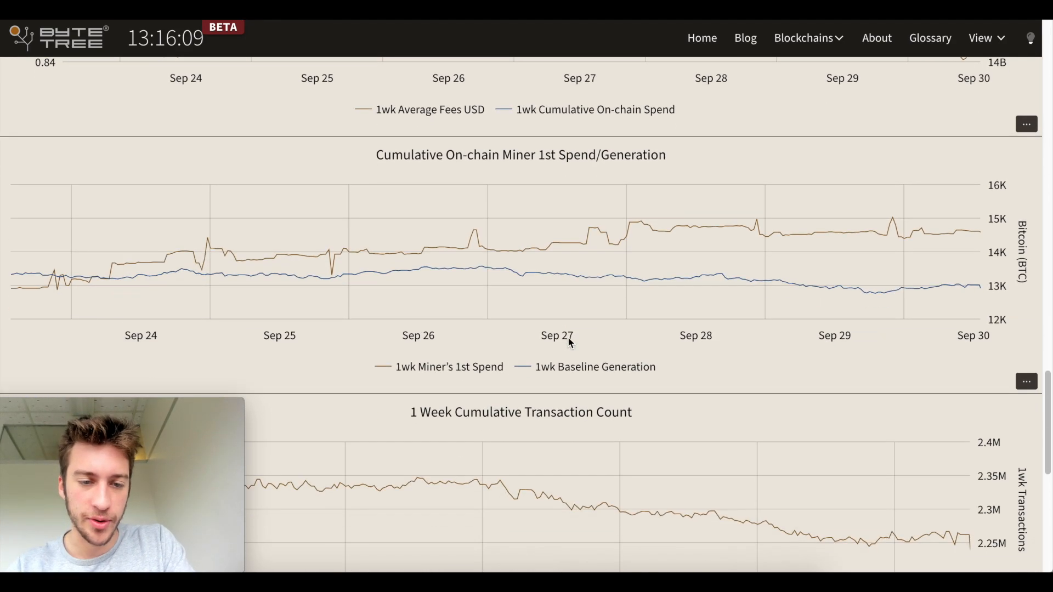
scroll("down", 3)
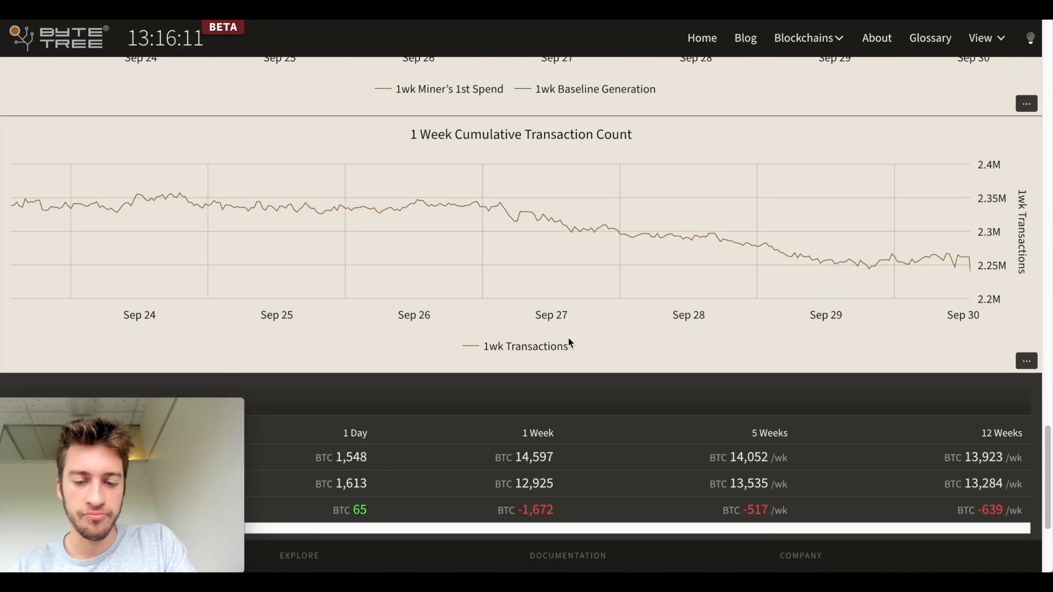
scroll("down", 3)
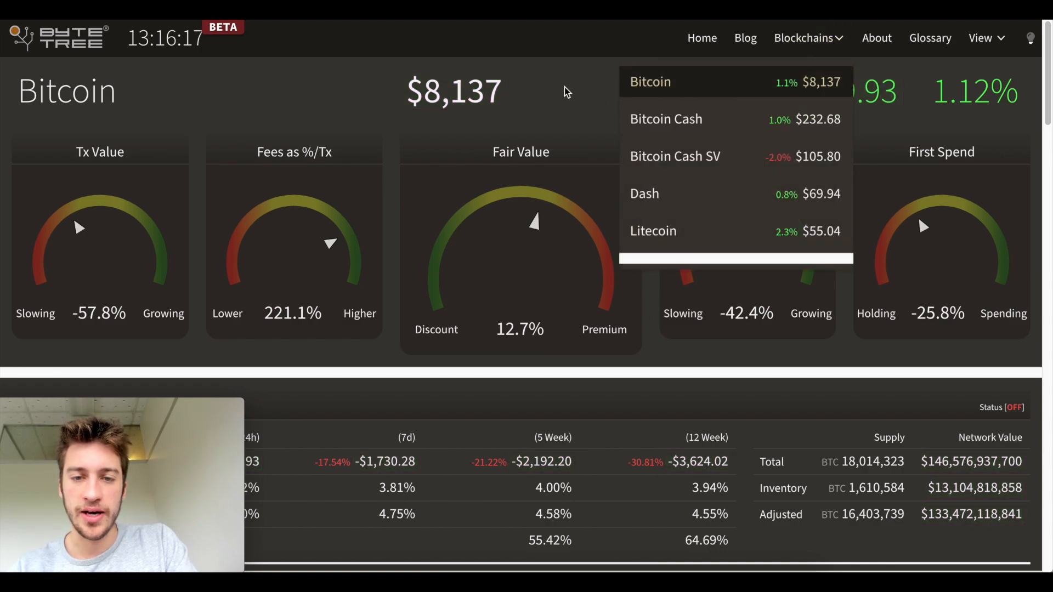
Step: Scroll through the Bitcoin page, then switch to the Glossary page
scroll("down", 3)
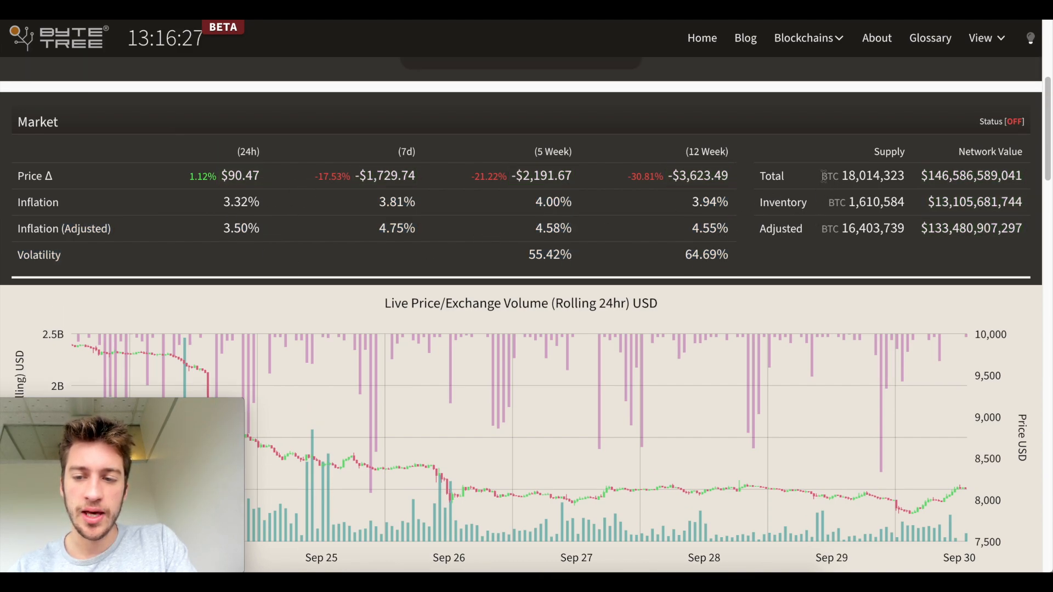
scroll("down", 3)
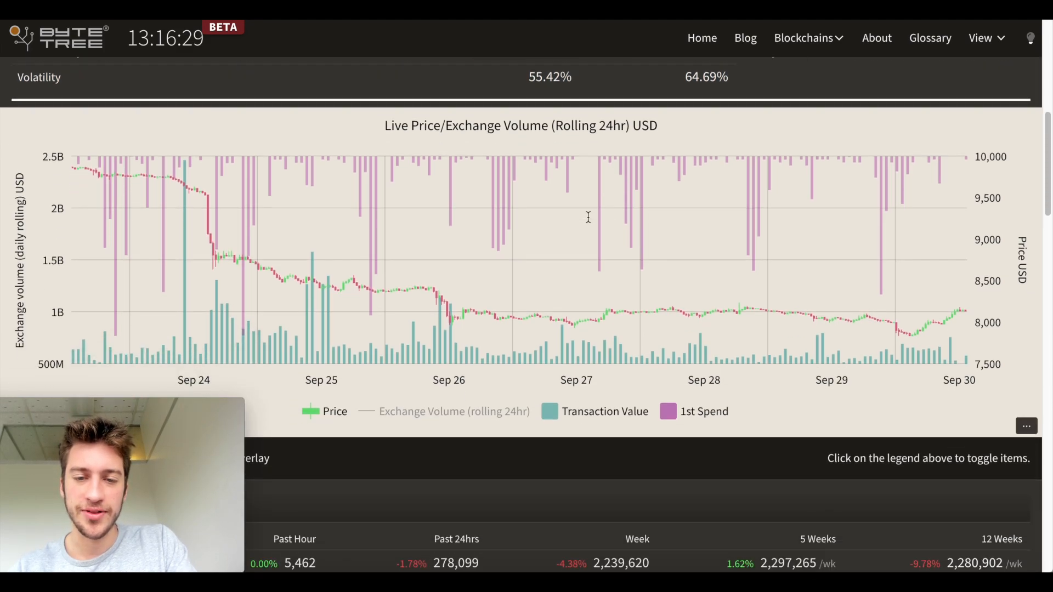
scroll("down", 3)
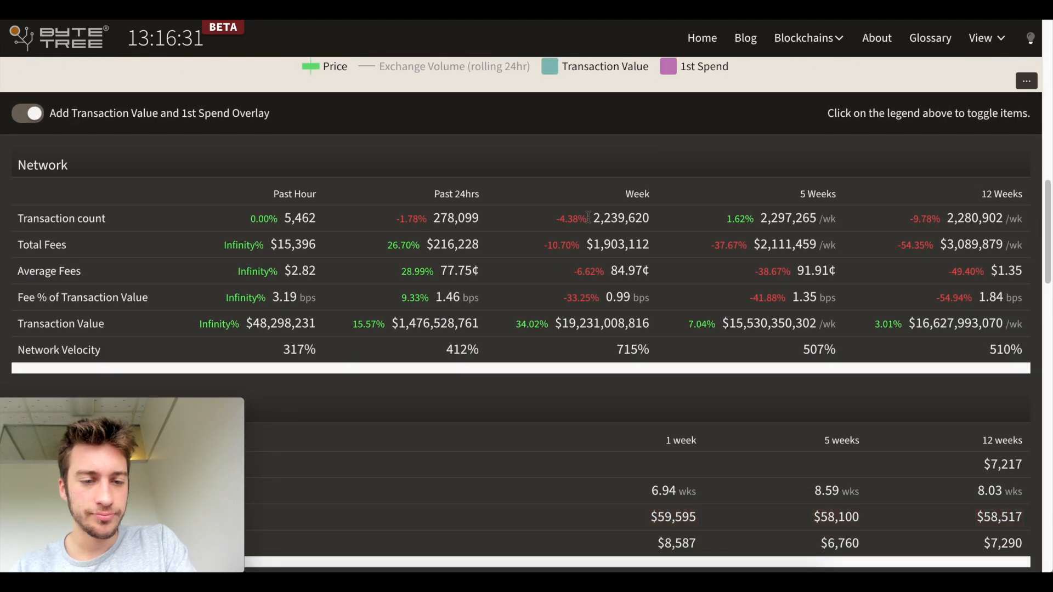
scroll("down", 3)
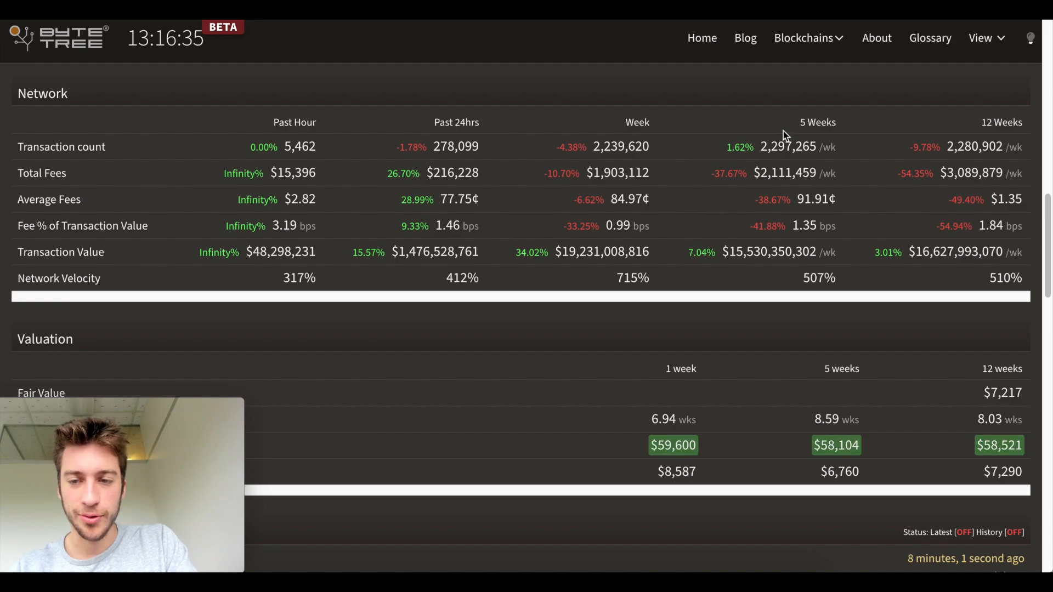
scroll("down", 3)
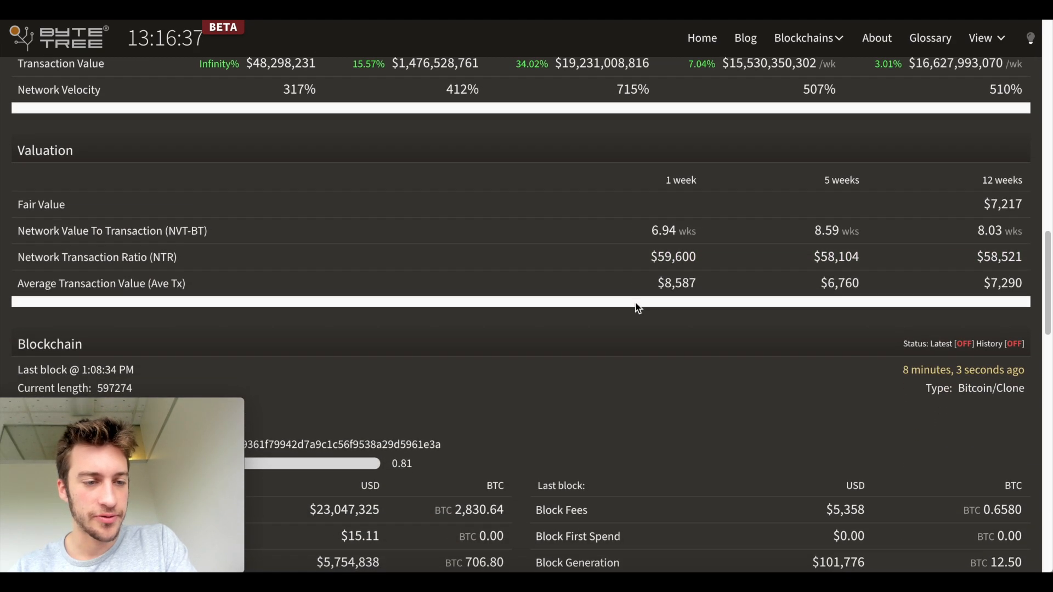
scroll("down", 3)
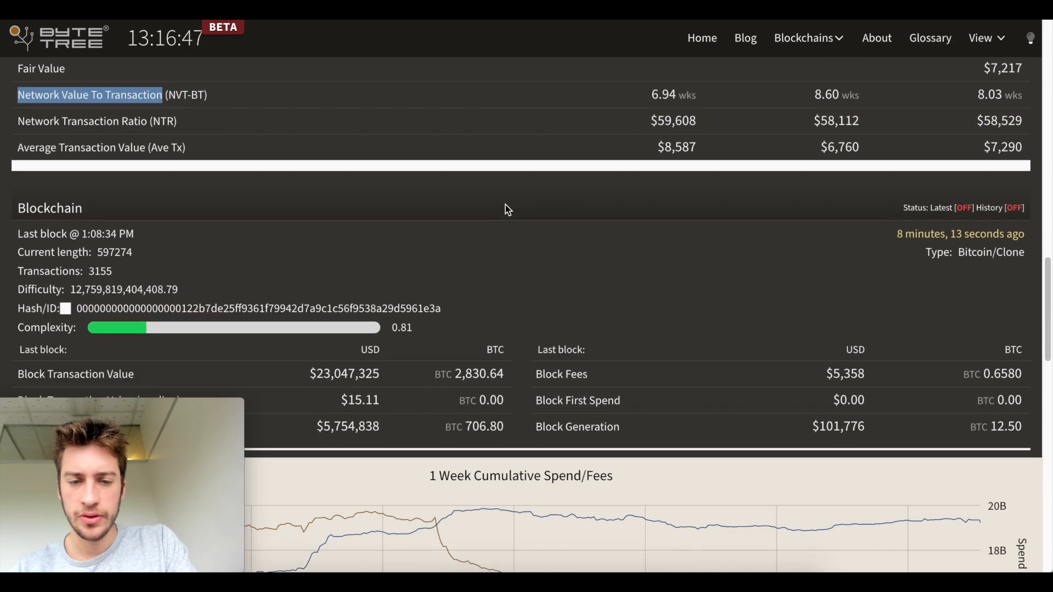
scroll("down", 3)
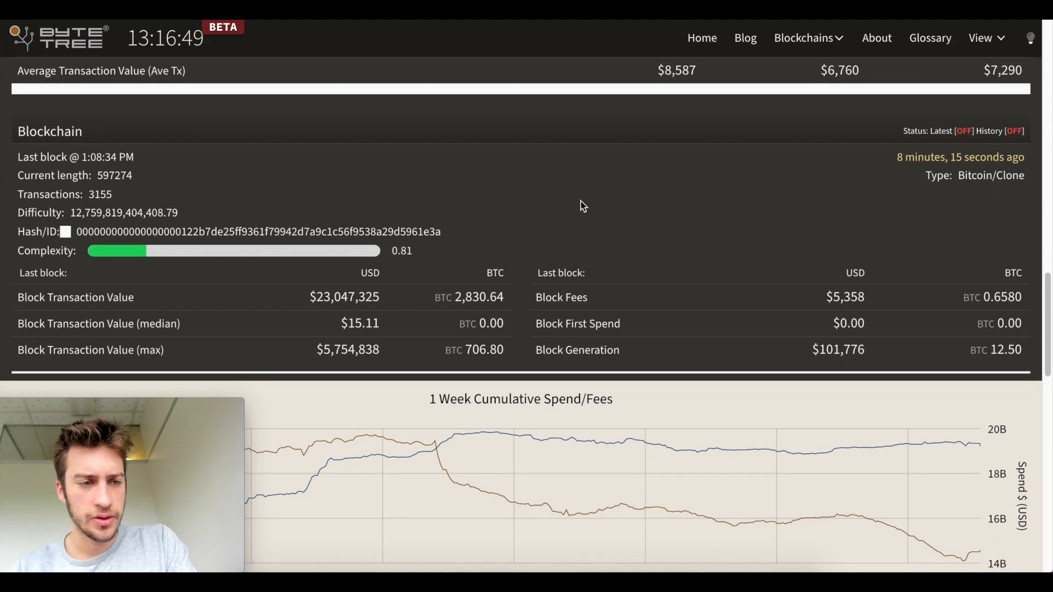
scroll("down", 3)
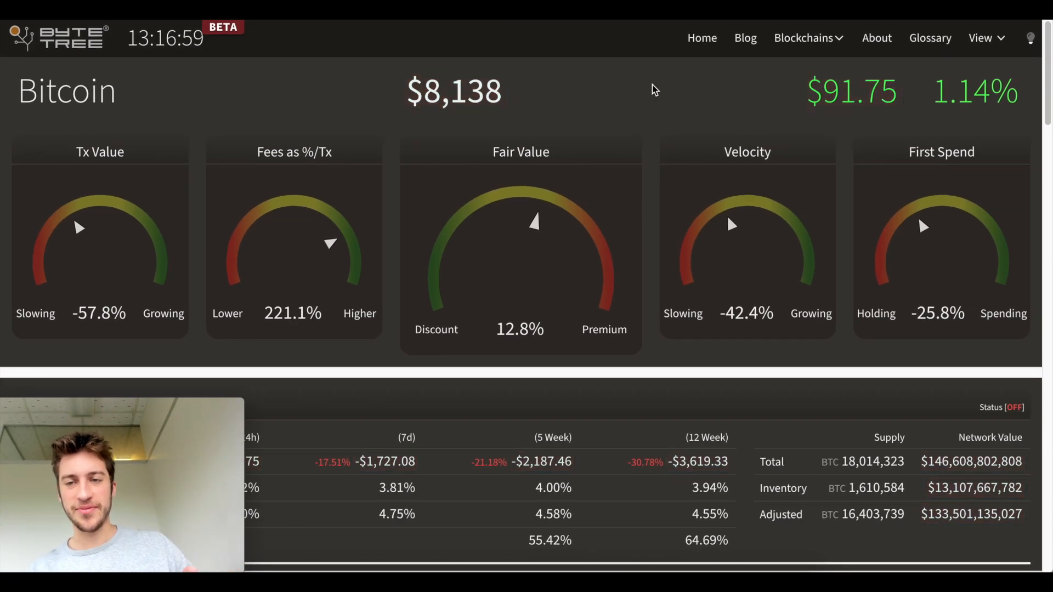
left_click(930, 38)
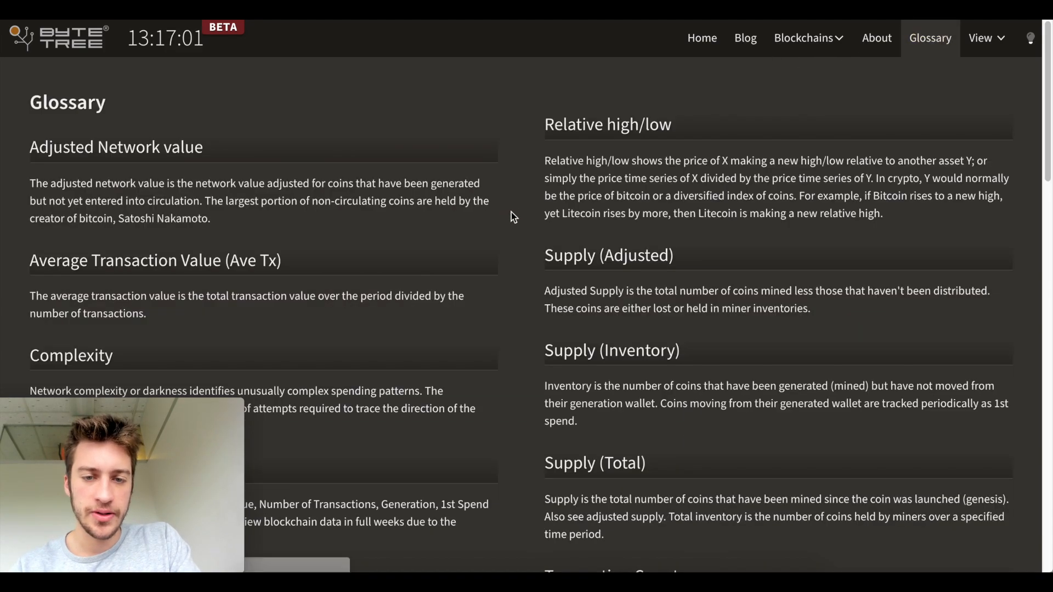
Step: Scroll to the NVT-BT glossary entry and highlight its explanation of high readings
scroll("down", 3)
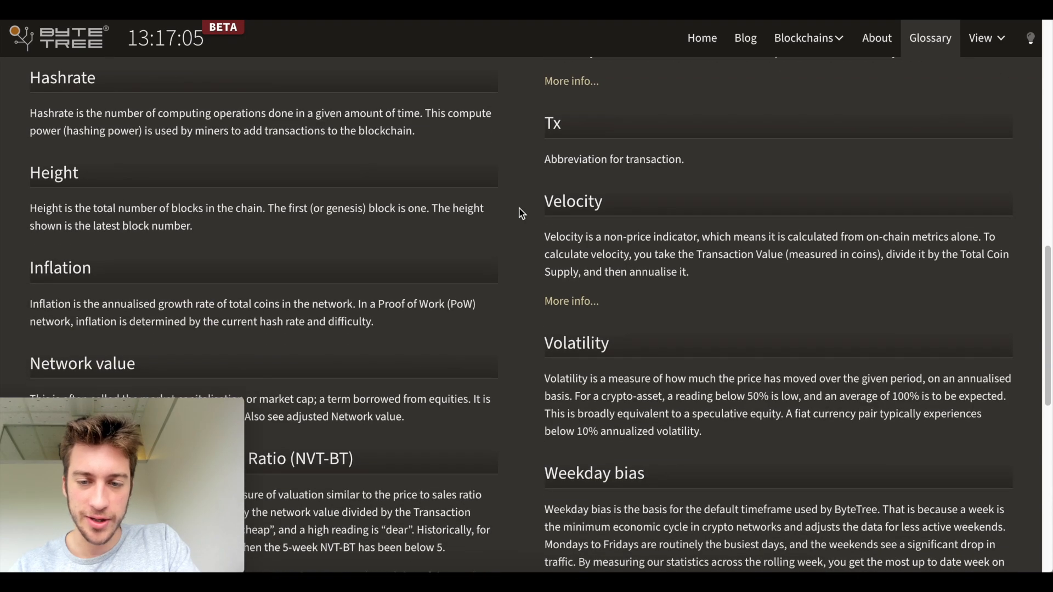
scroll("down", 3)
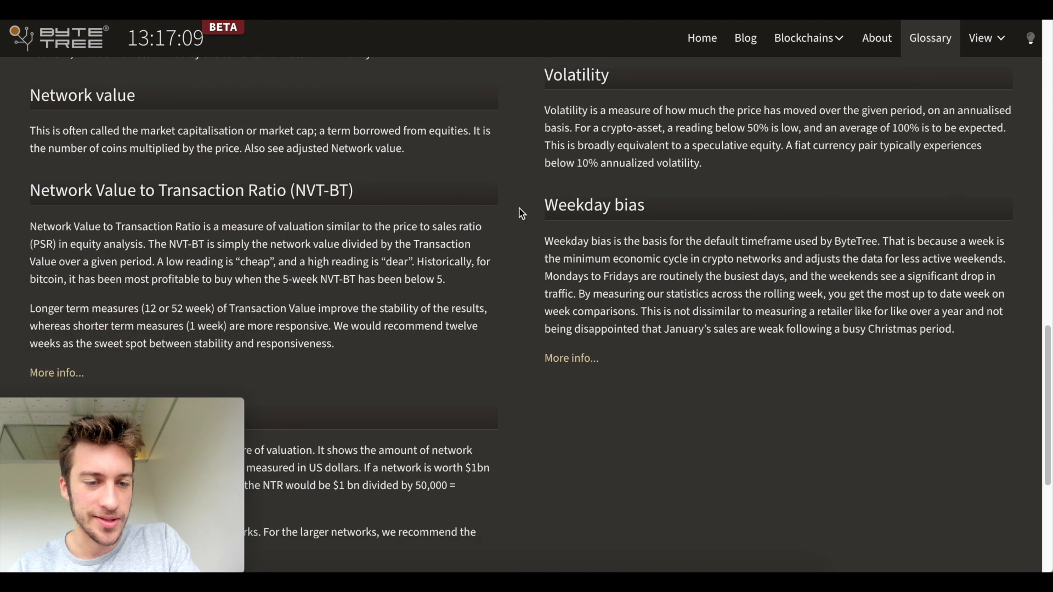
scroll("down", 3)
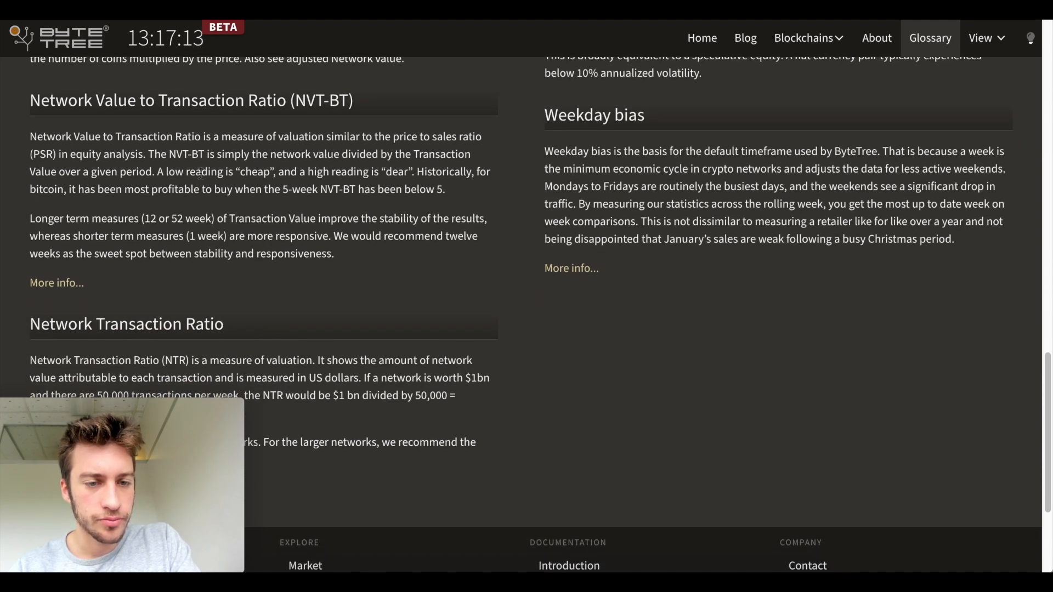
left_click_drag(155, 172, 368, 171)
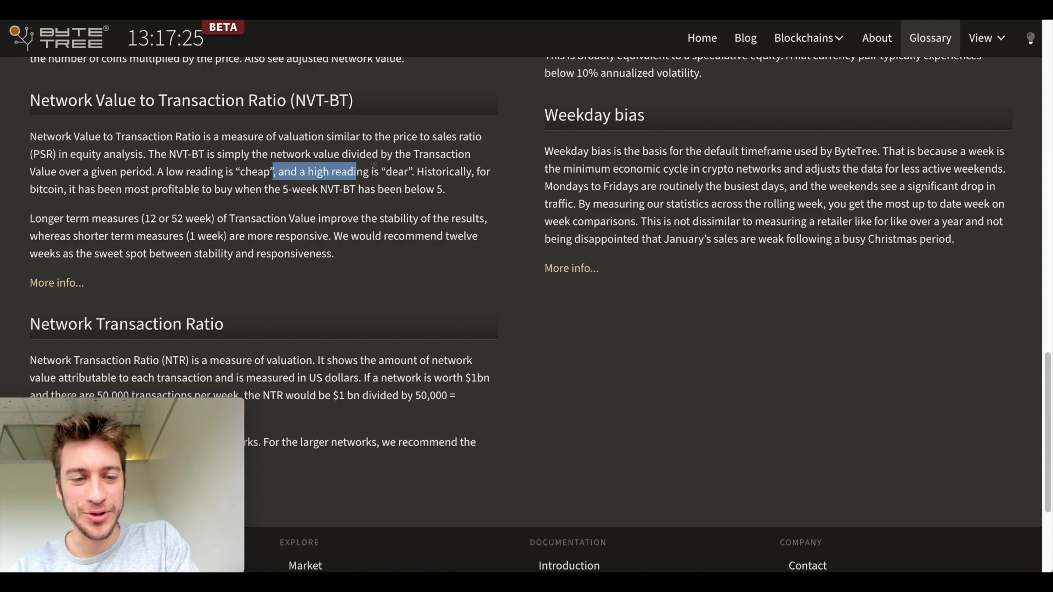
scroll("down", 3)
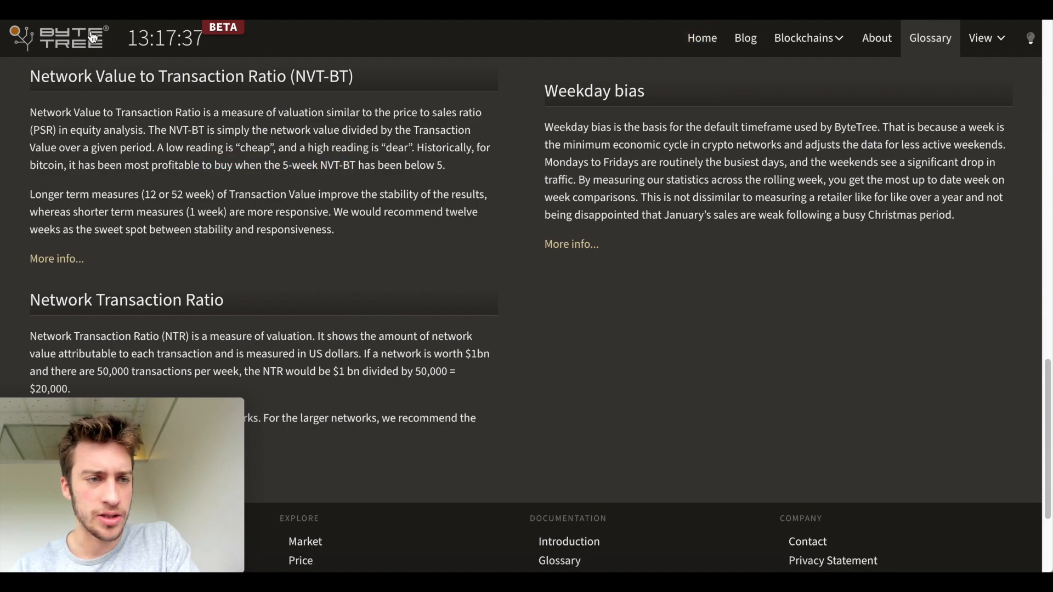
mouse_move(494, 213)
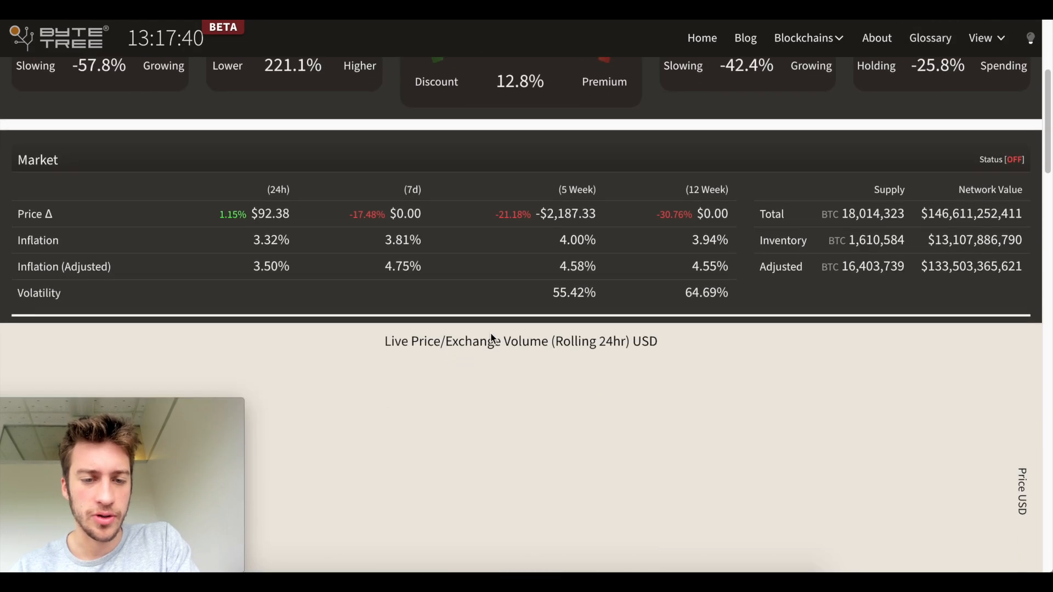
Step: Scroll down the Glossary from the adjusted network value definitions
scroll("down", 3)
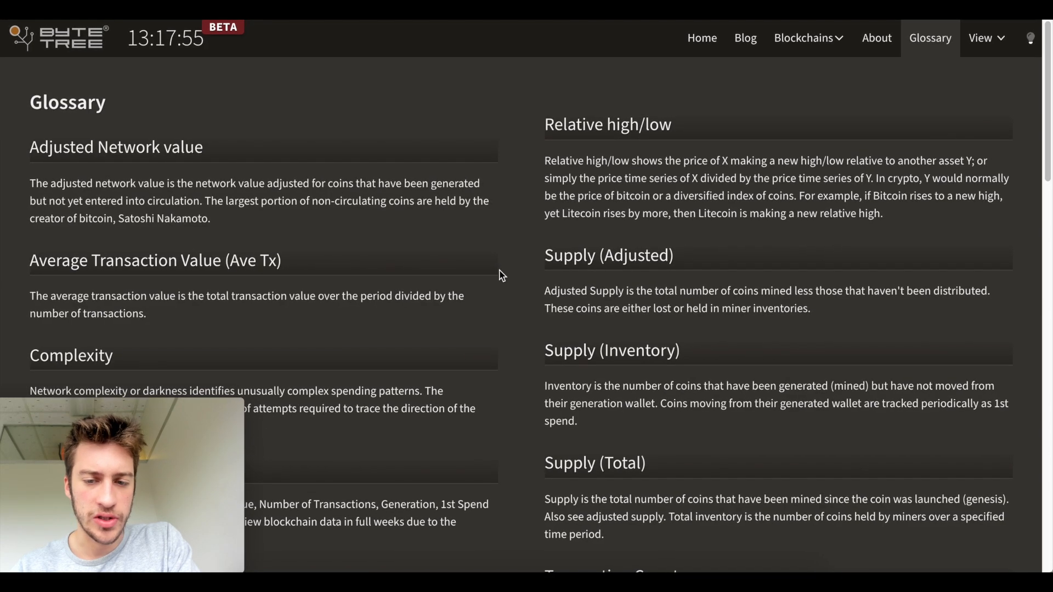
Step: Read through the glossary definitions, selecting some text, then return to the Bitcoin page
scroll("down", 3)
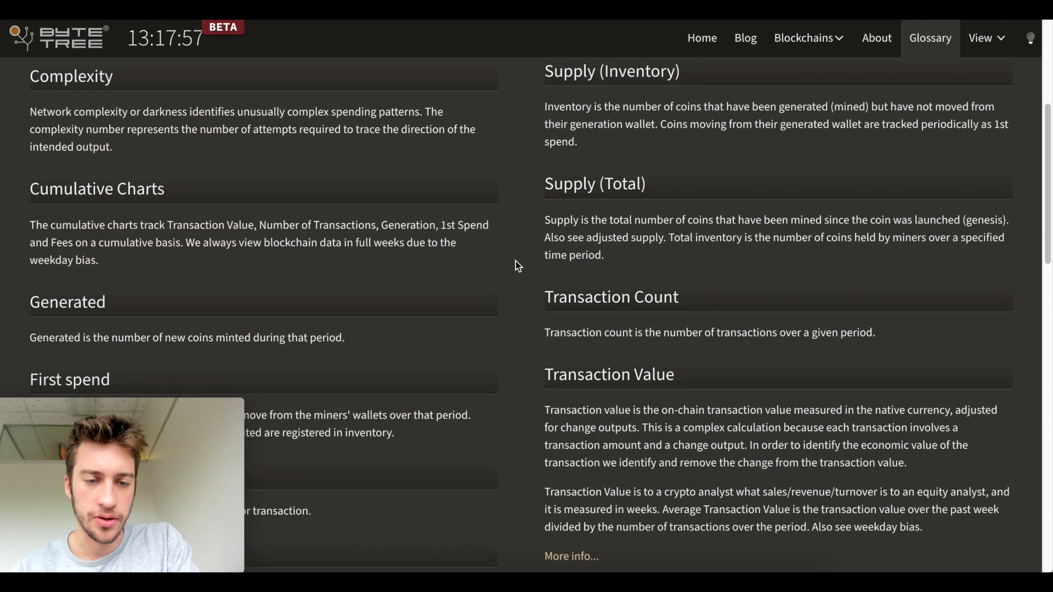
scroll("down", 3)
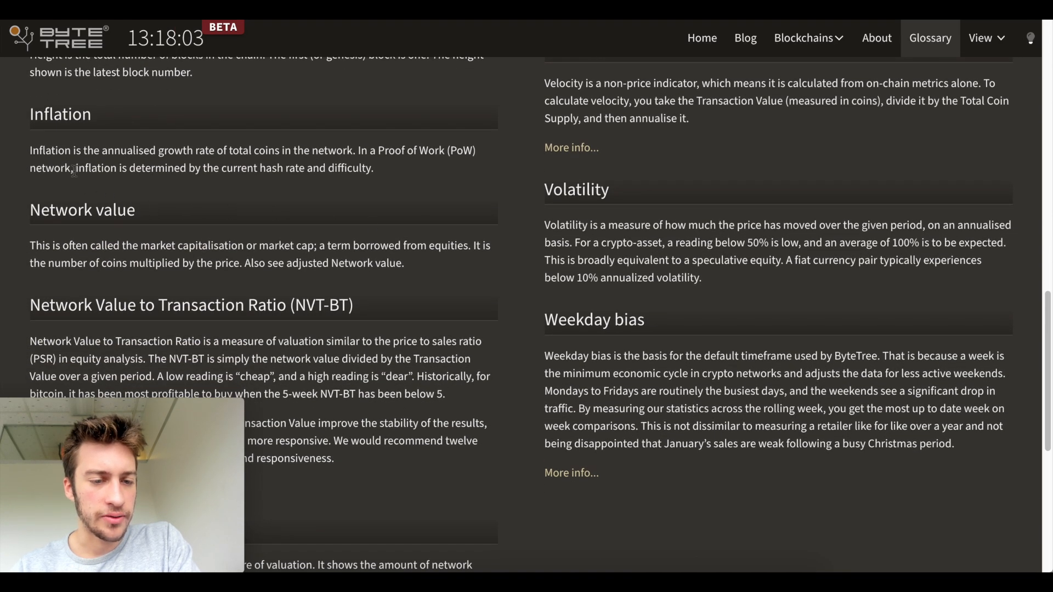
scroll("down", 3)
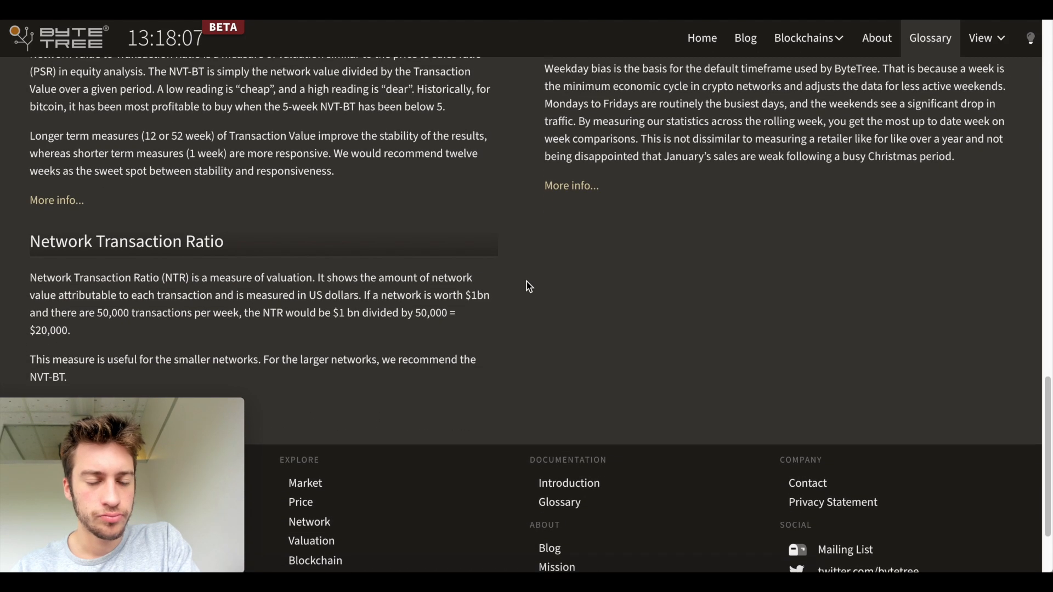
scroll("up", 3)
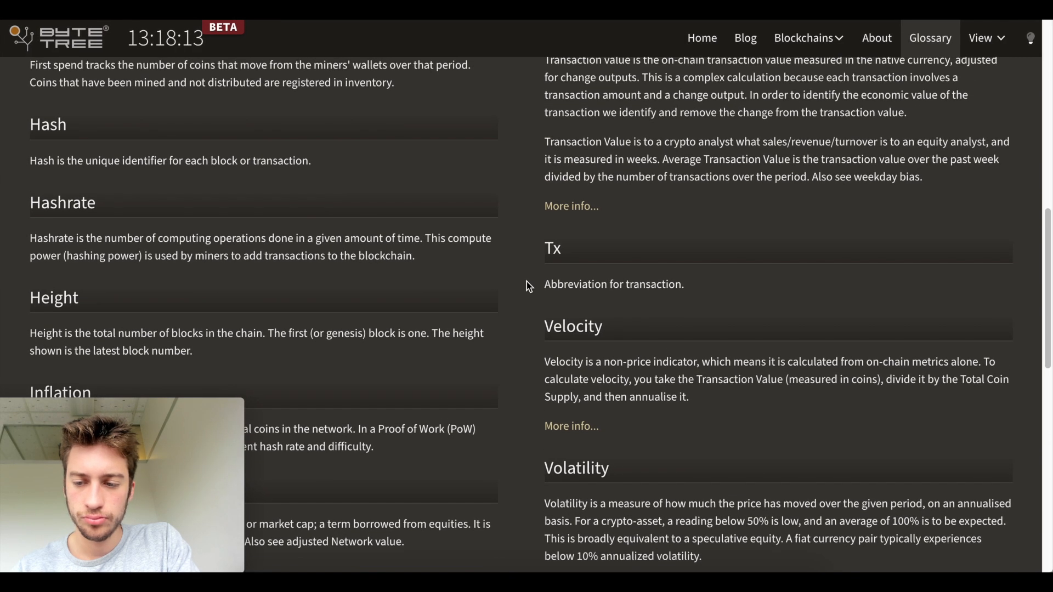
left_click_drag(637, 379, 688, 397)
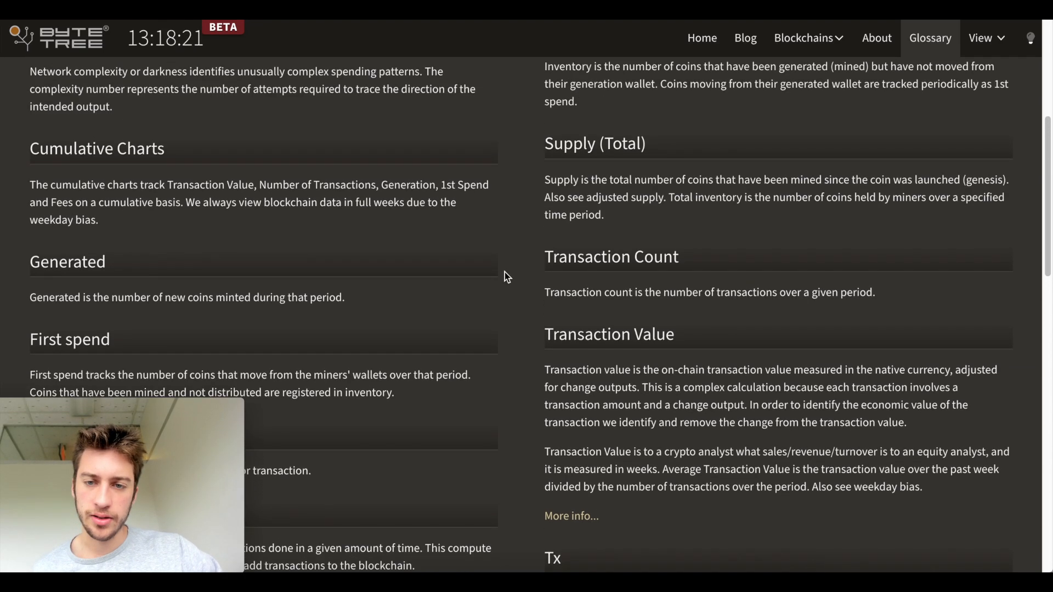
scroll("up", 3)
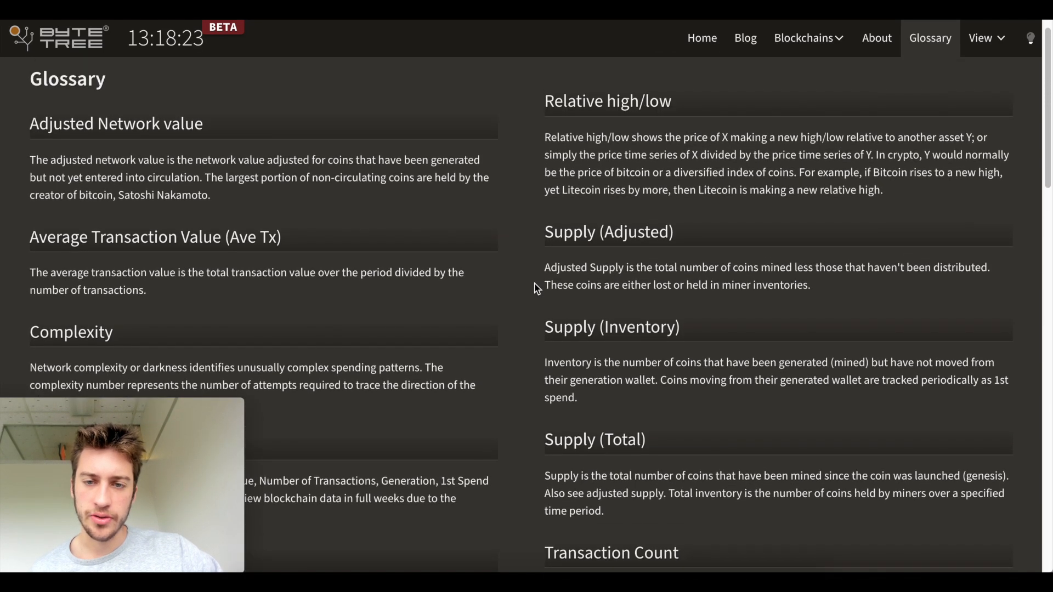
scroll("down", 3)
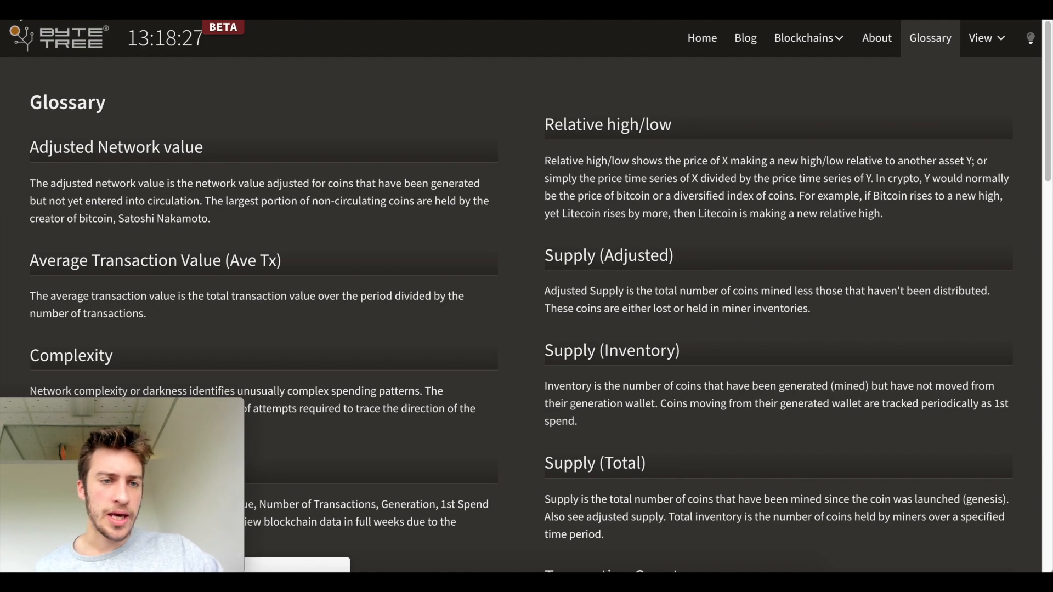
left_click(701, 38)
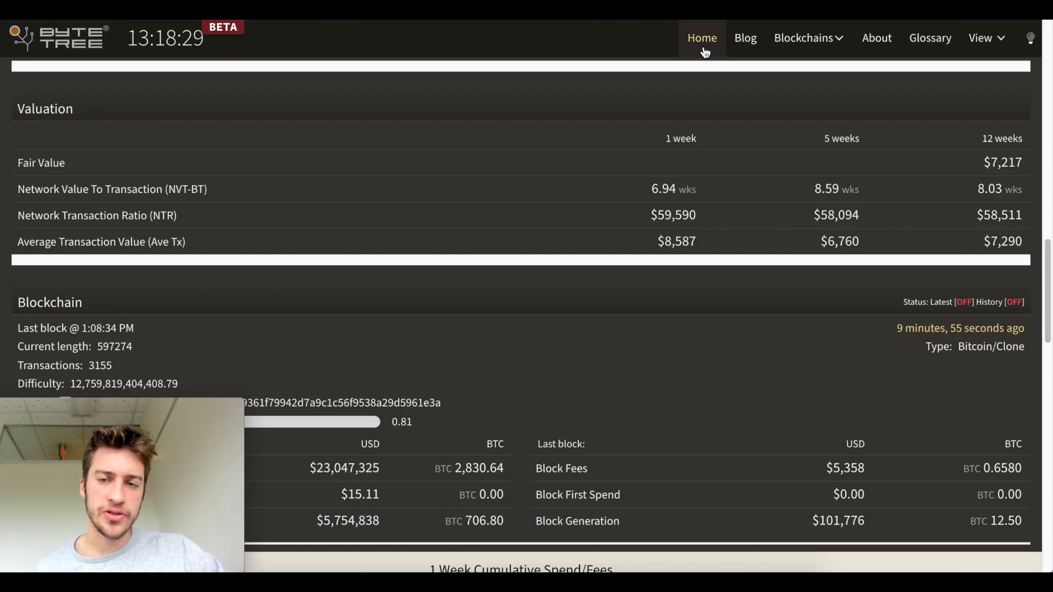
Step: Go Home and choose Litecoin in the Blockchain/Token table
left_click(702, 38)
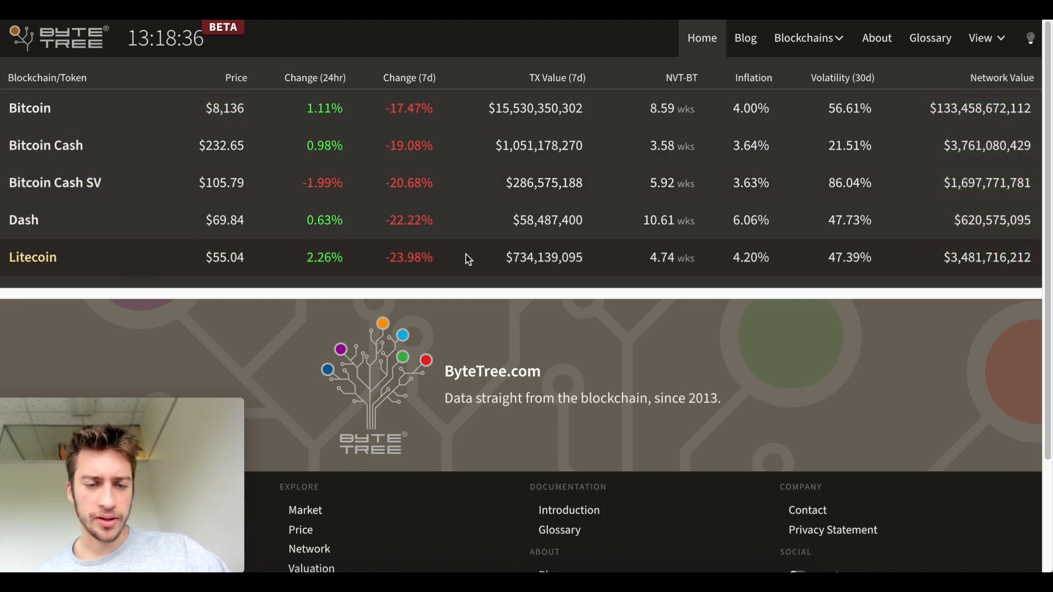
left_click(32, 257)
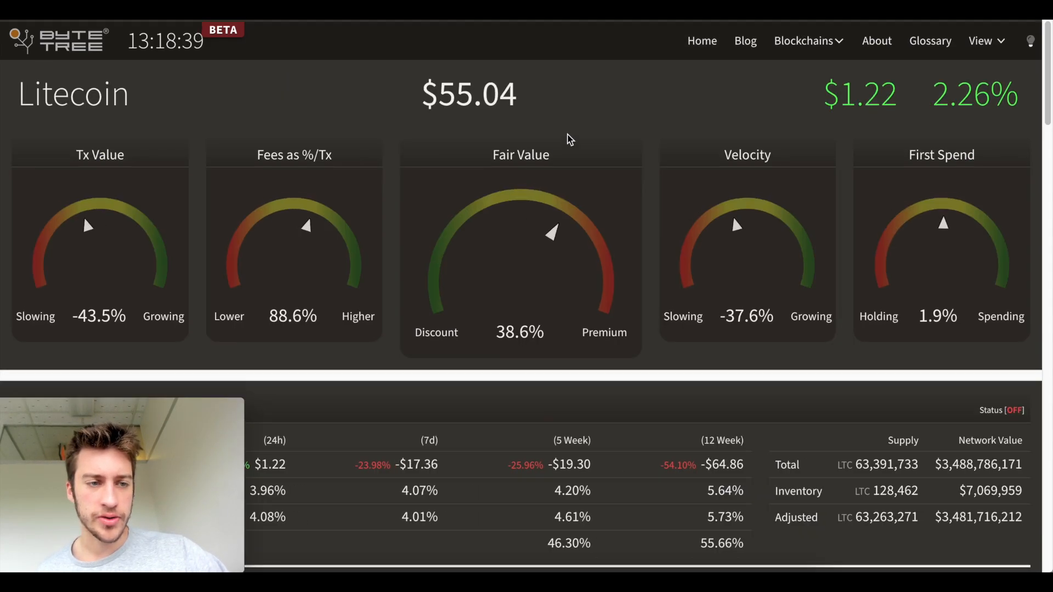
Step: Scroll to Litecoin's live price chart and enable the Transaction Value and 1st Spend overlay
scroll("down", 3)
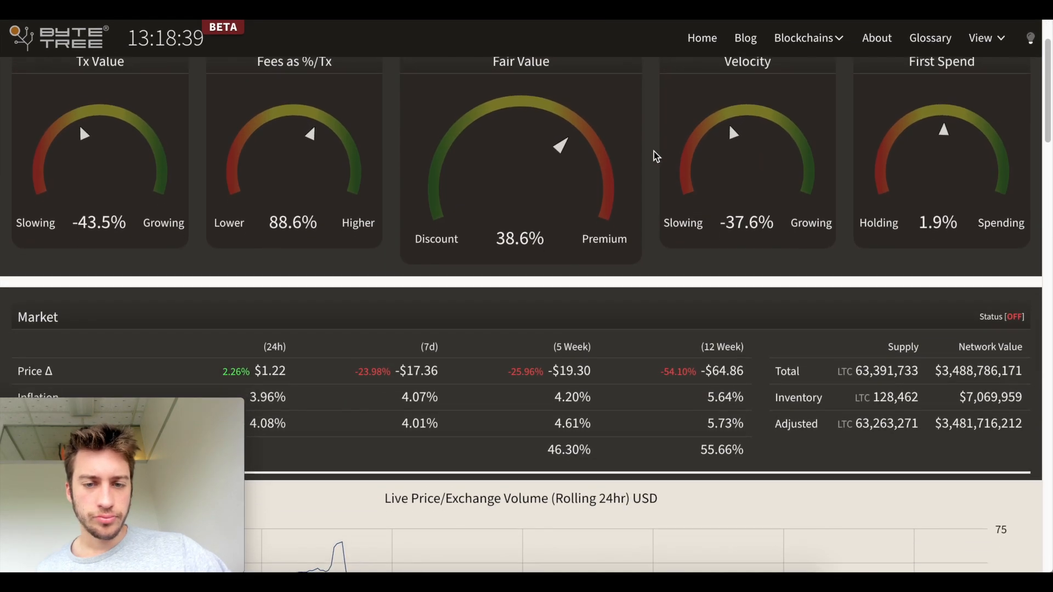
scroll("down", 3)
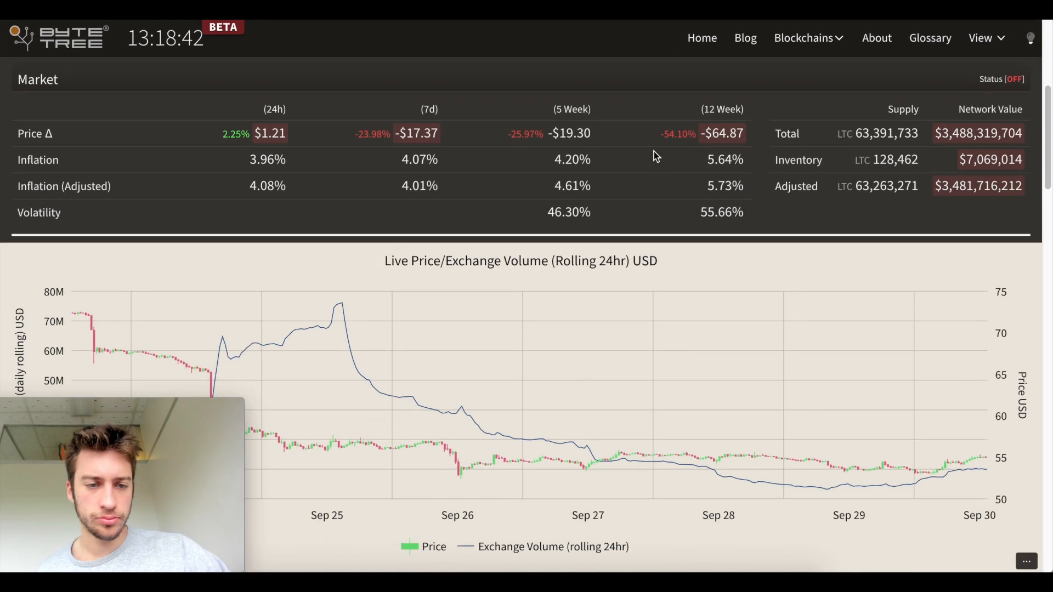
scroll("down", 3)
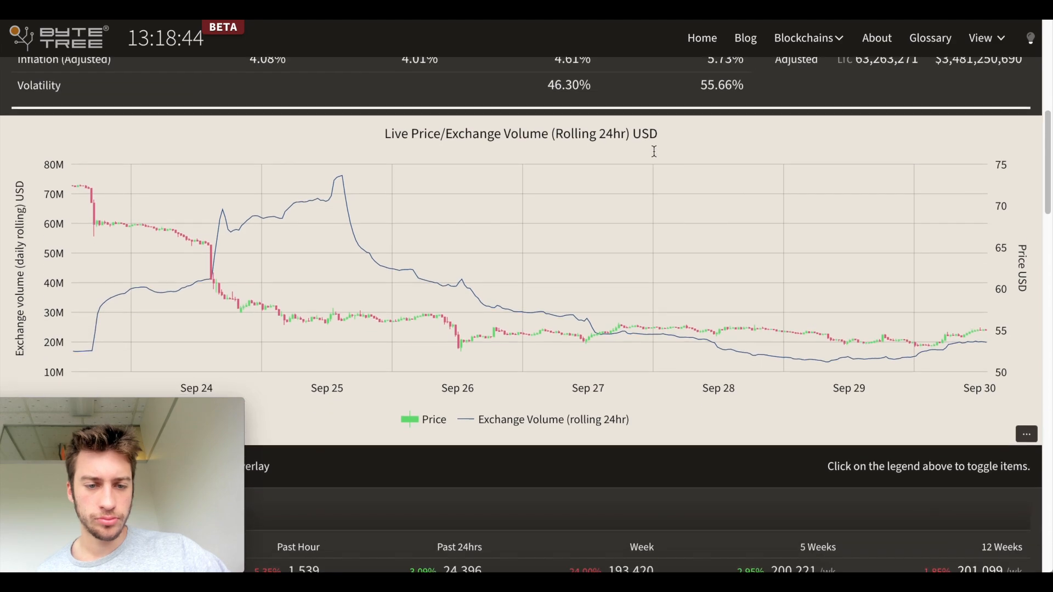
scroll("down", 3)
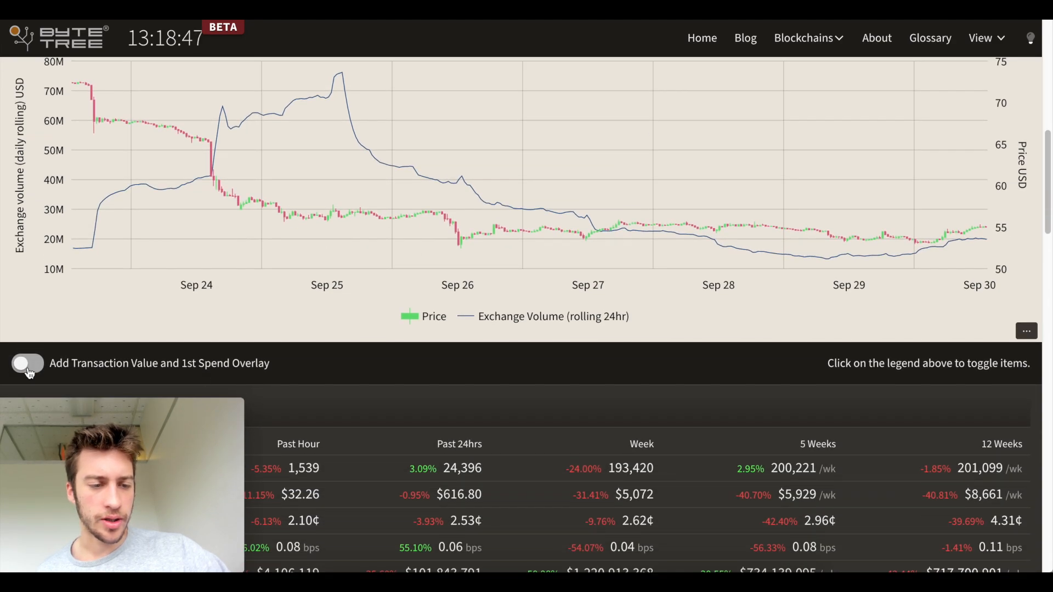
left_click(27, 363)
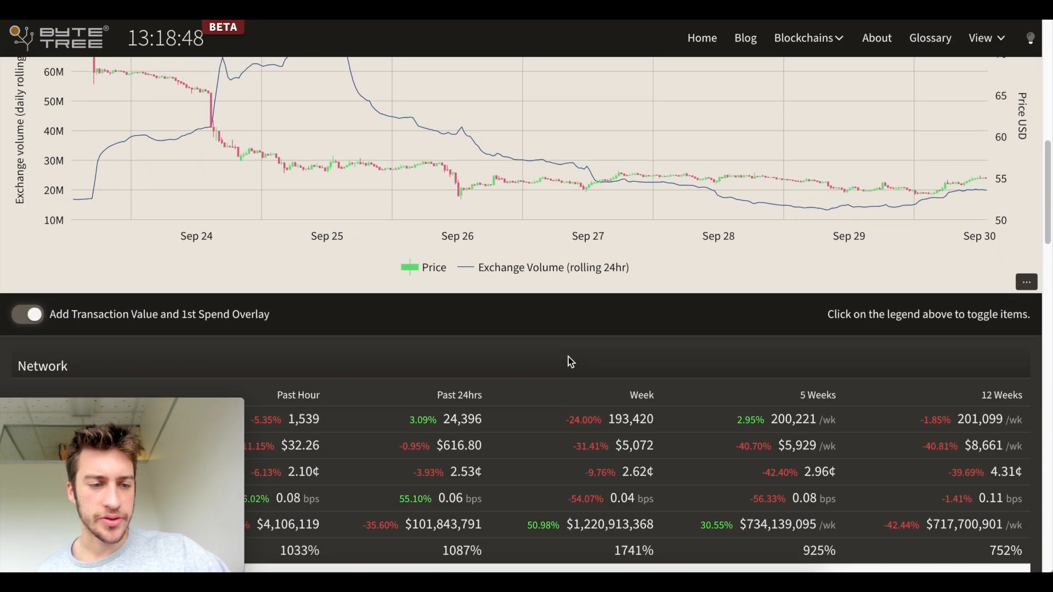
Step: Hide the Exchange Volume and 1st Spend series, then scroll to Litecoin's network figures
left_click(26, 314)
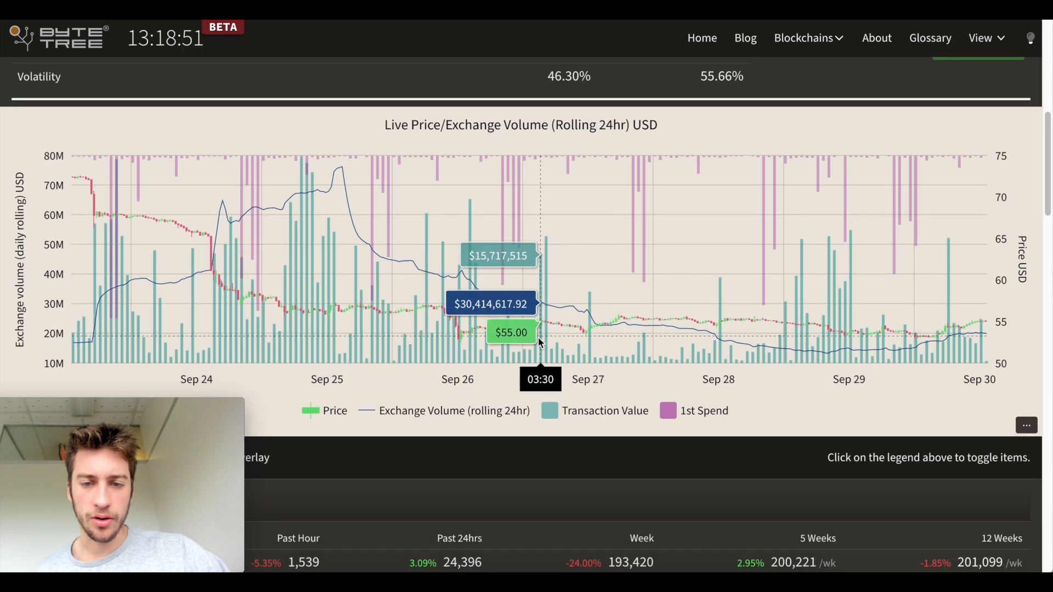
left_click(694, 410)
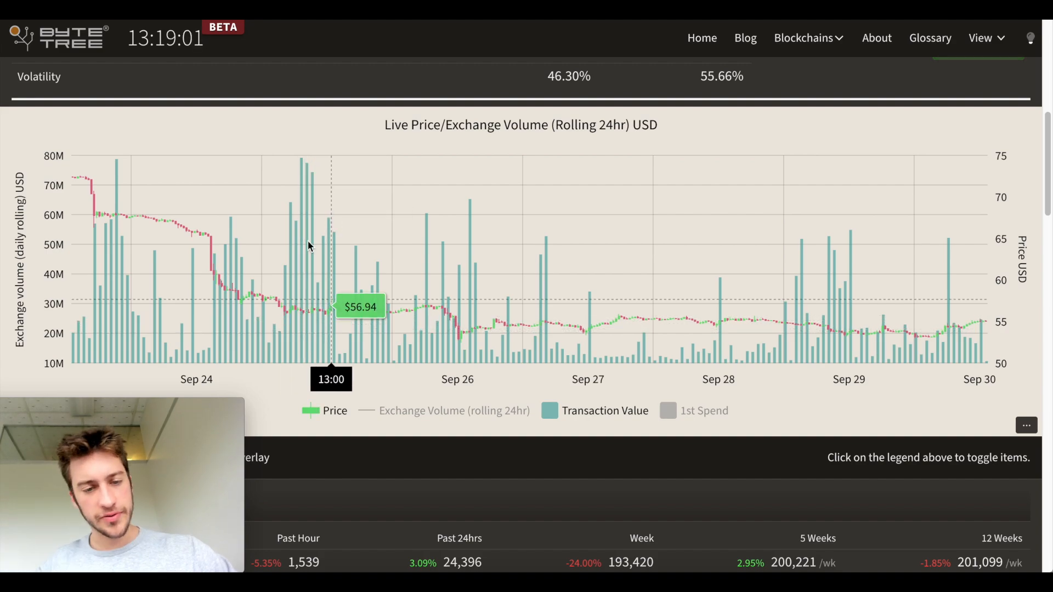
mouse_move(568, 408)
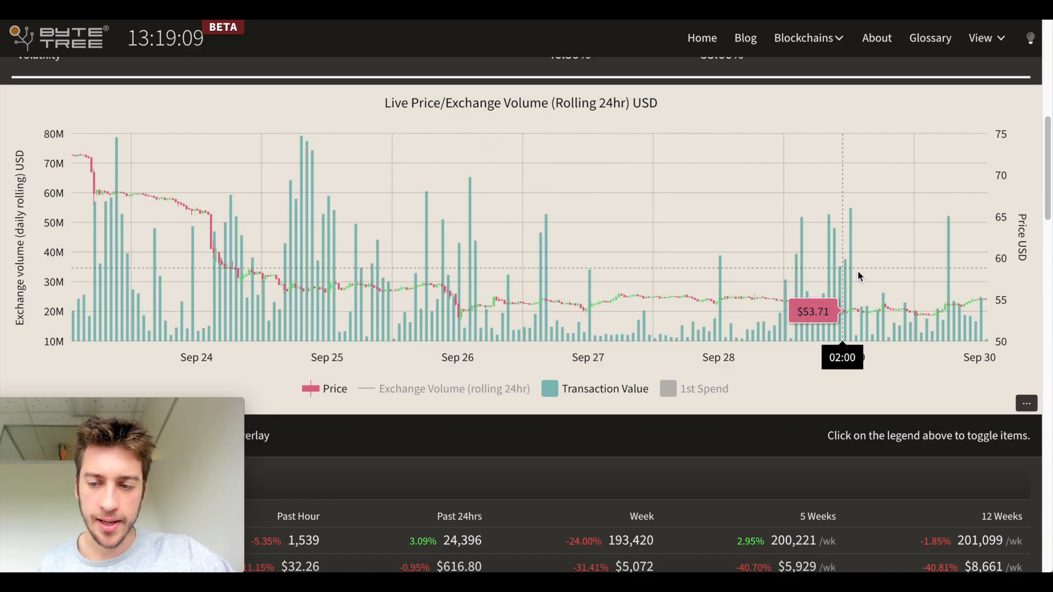
scroll("down", 3)
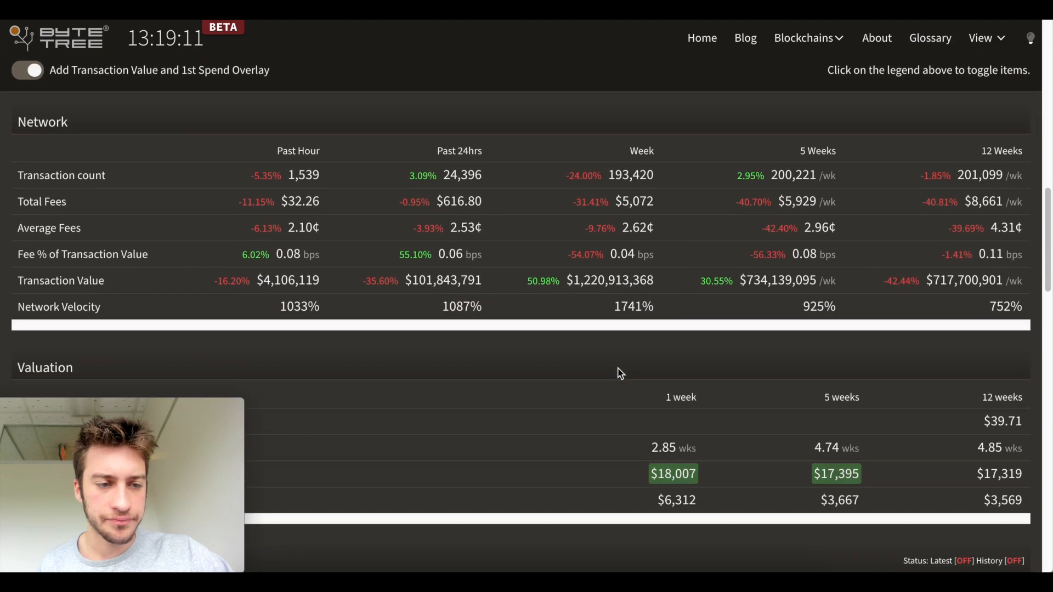
scroll("down", 3)
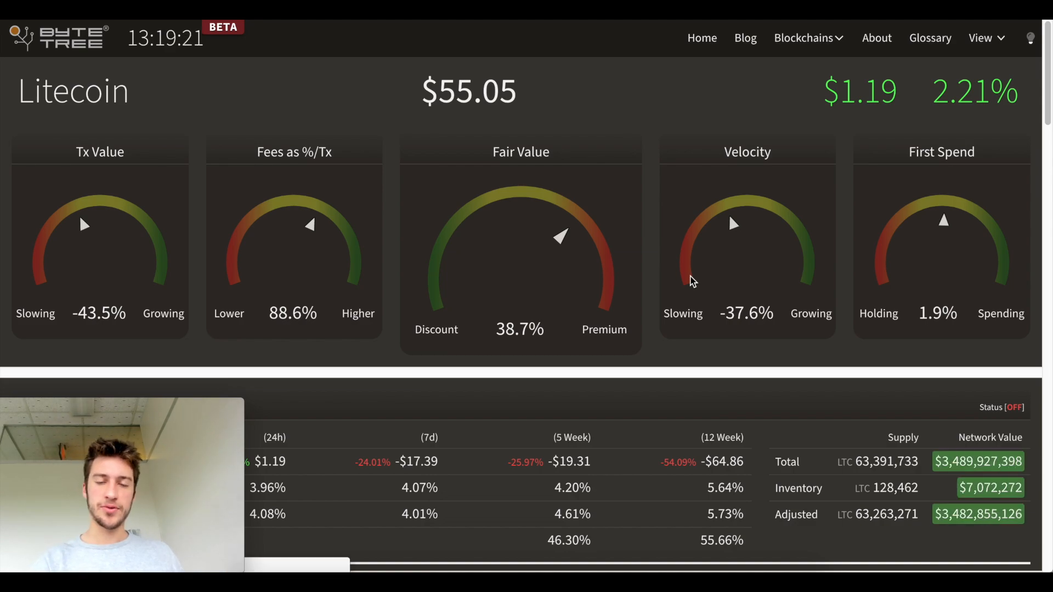
left_click(701, 38)
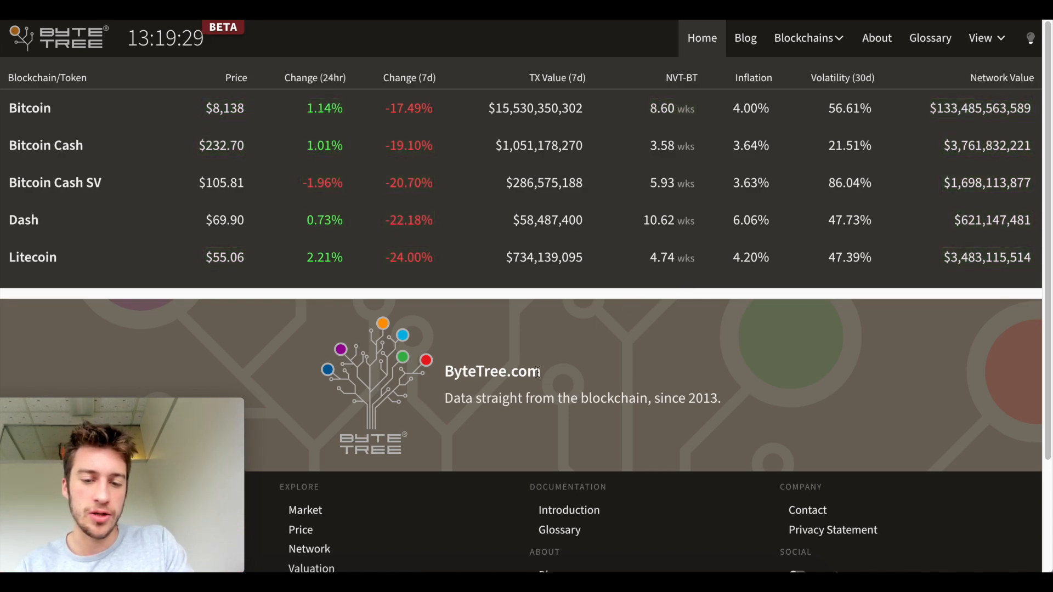
mouse_move(803, 396)
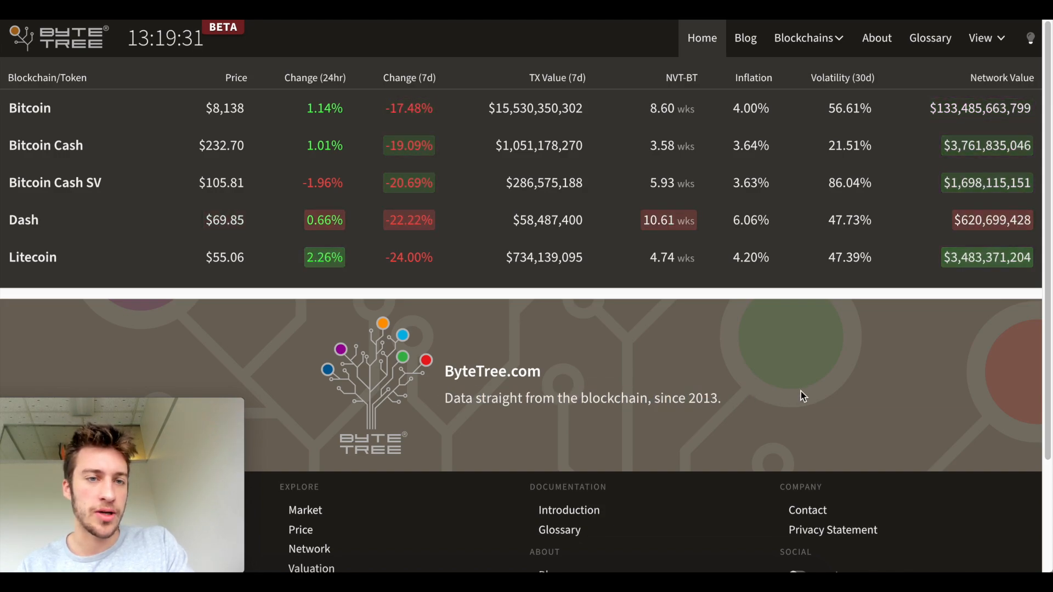